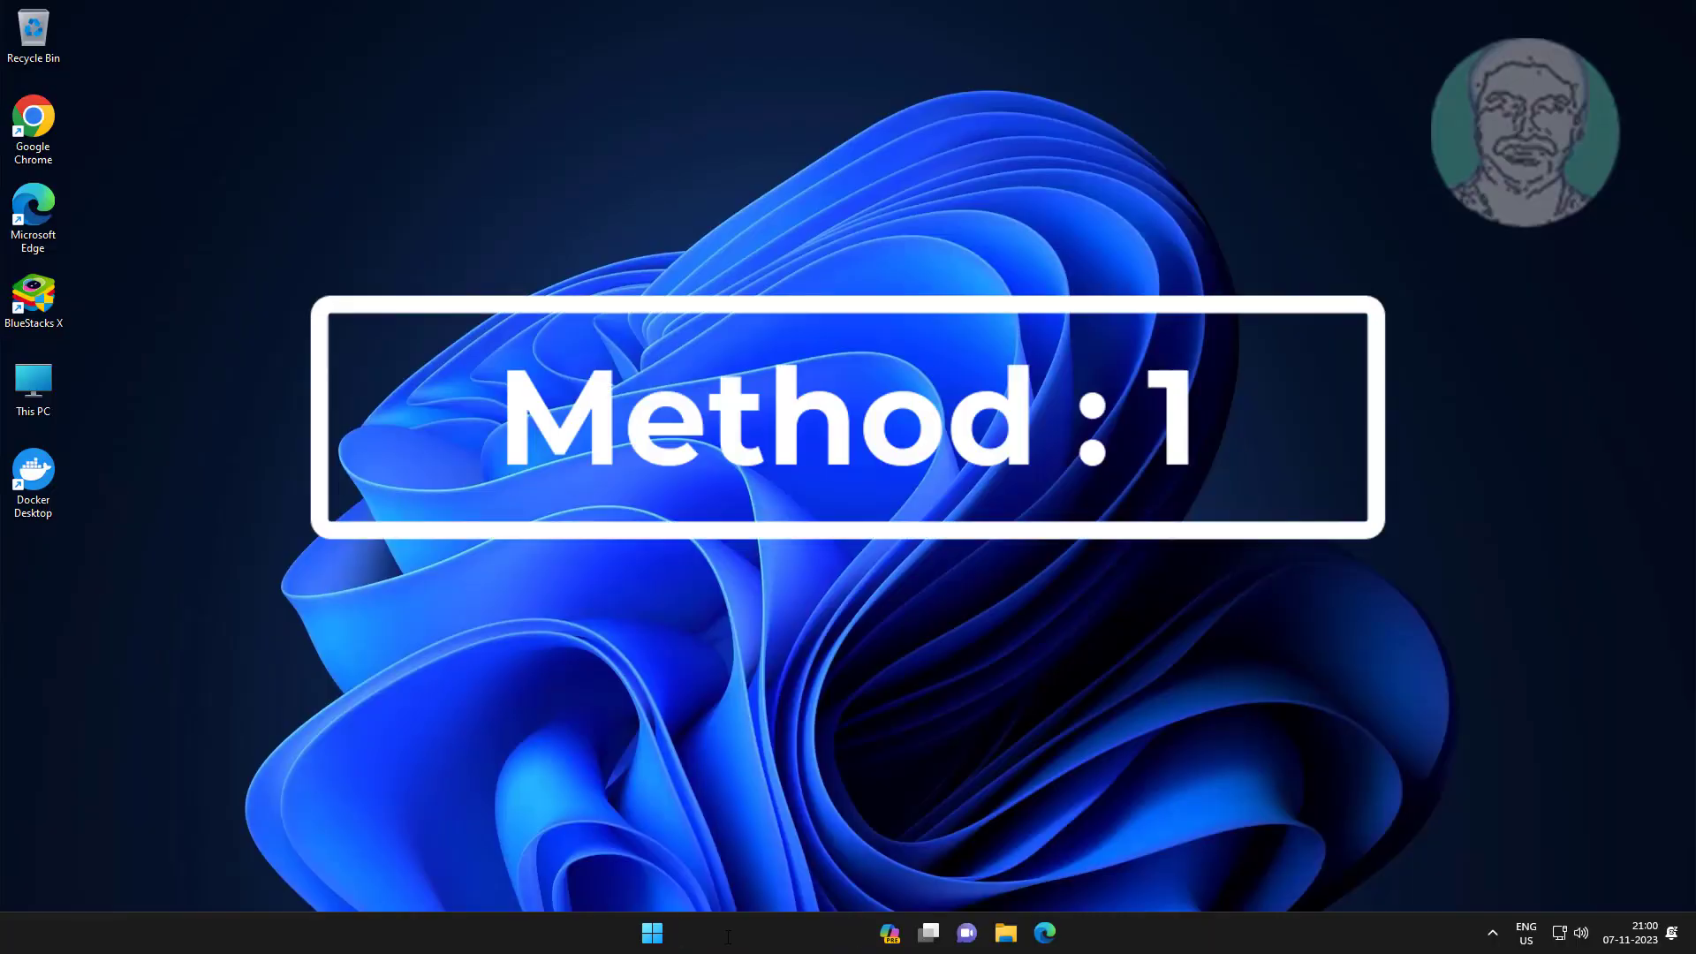
Search 'memor' to launch Windows Memory Diagnostic and choose to restart now and check for problems
type("memor")
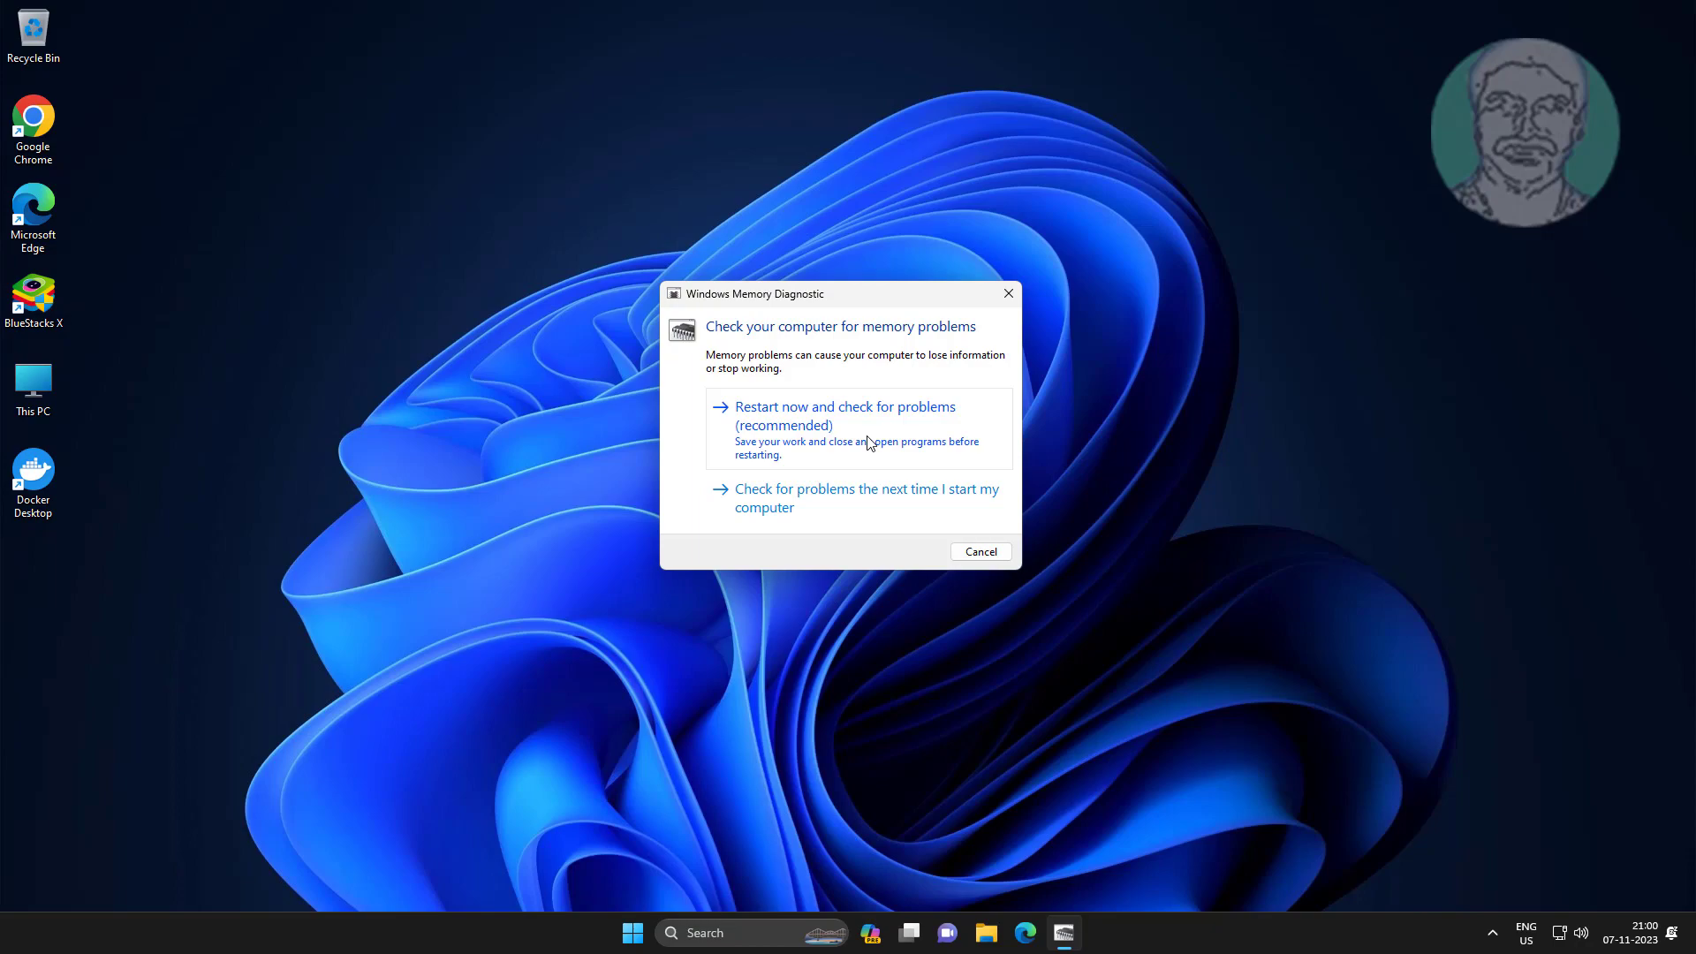
left_click(979, 552)
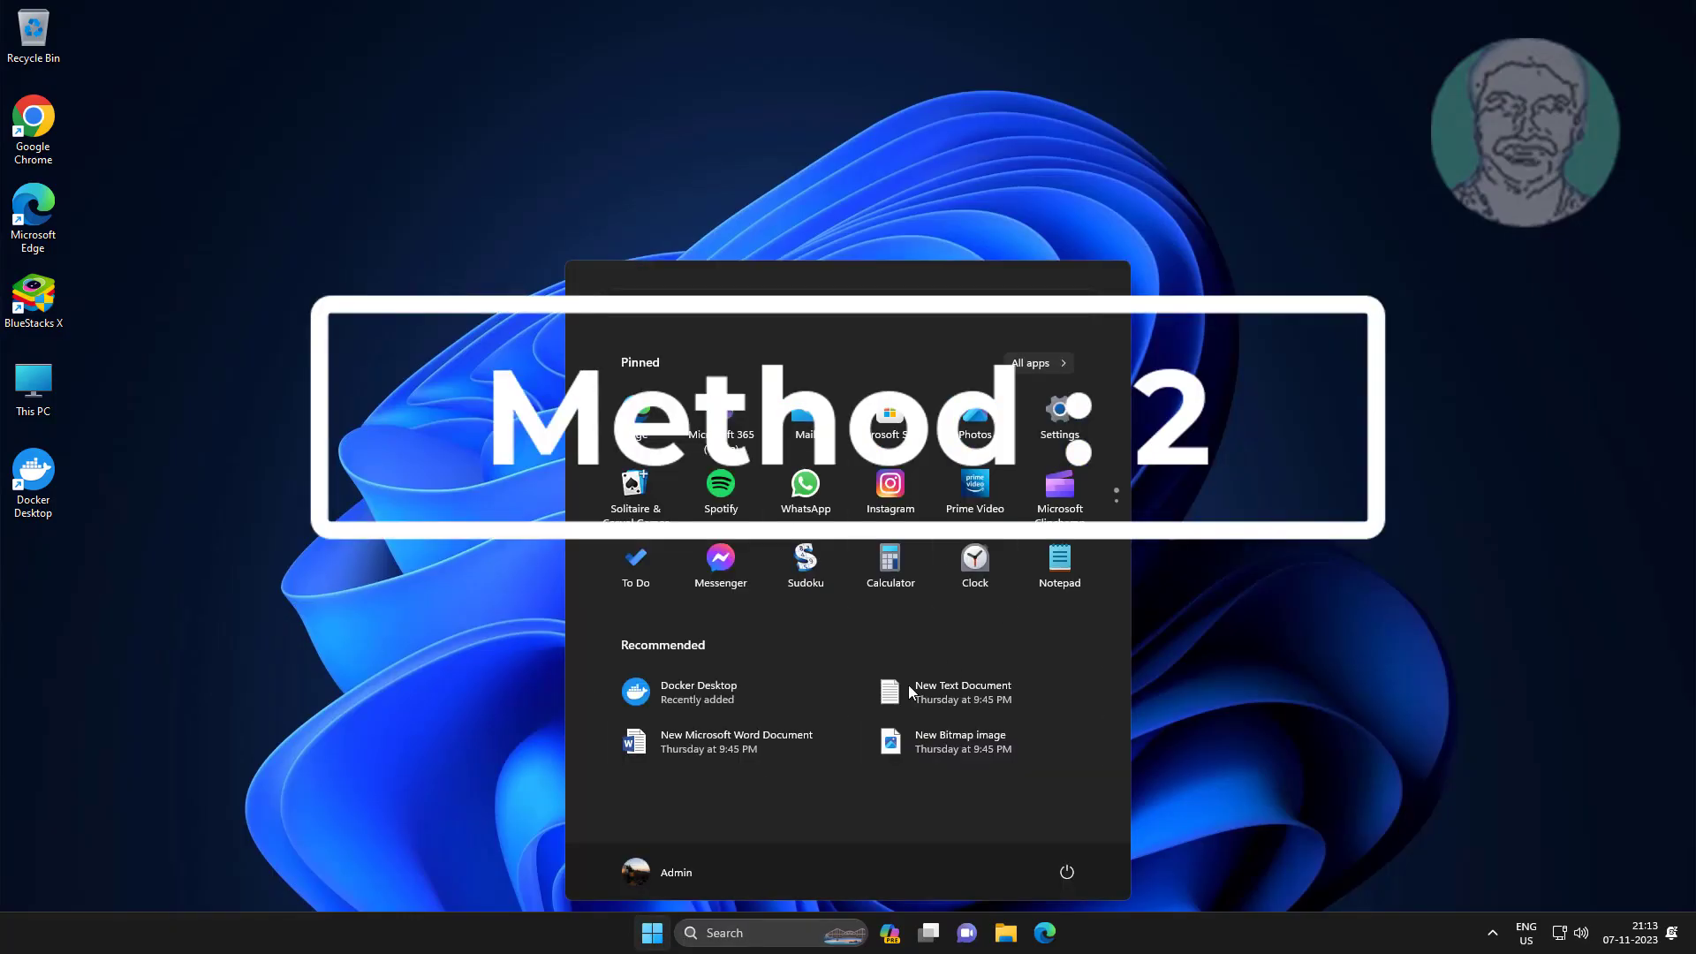
In Settings > Windows Update, check for updates and download and install the Defender update found
left_click(1059, 423)
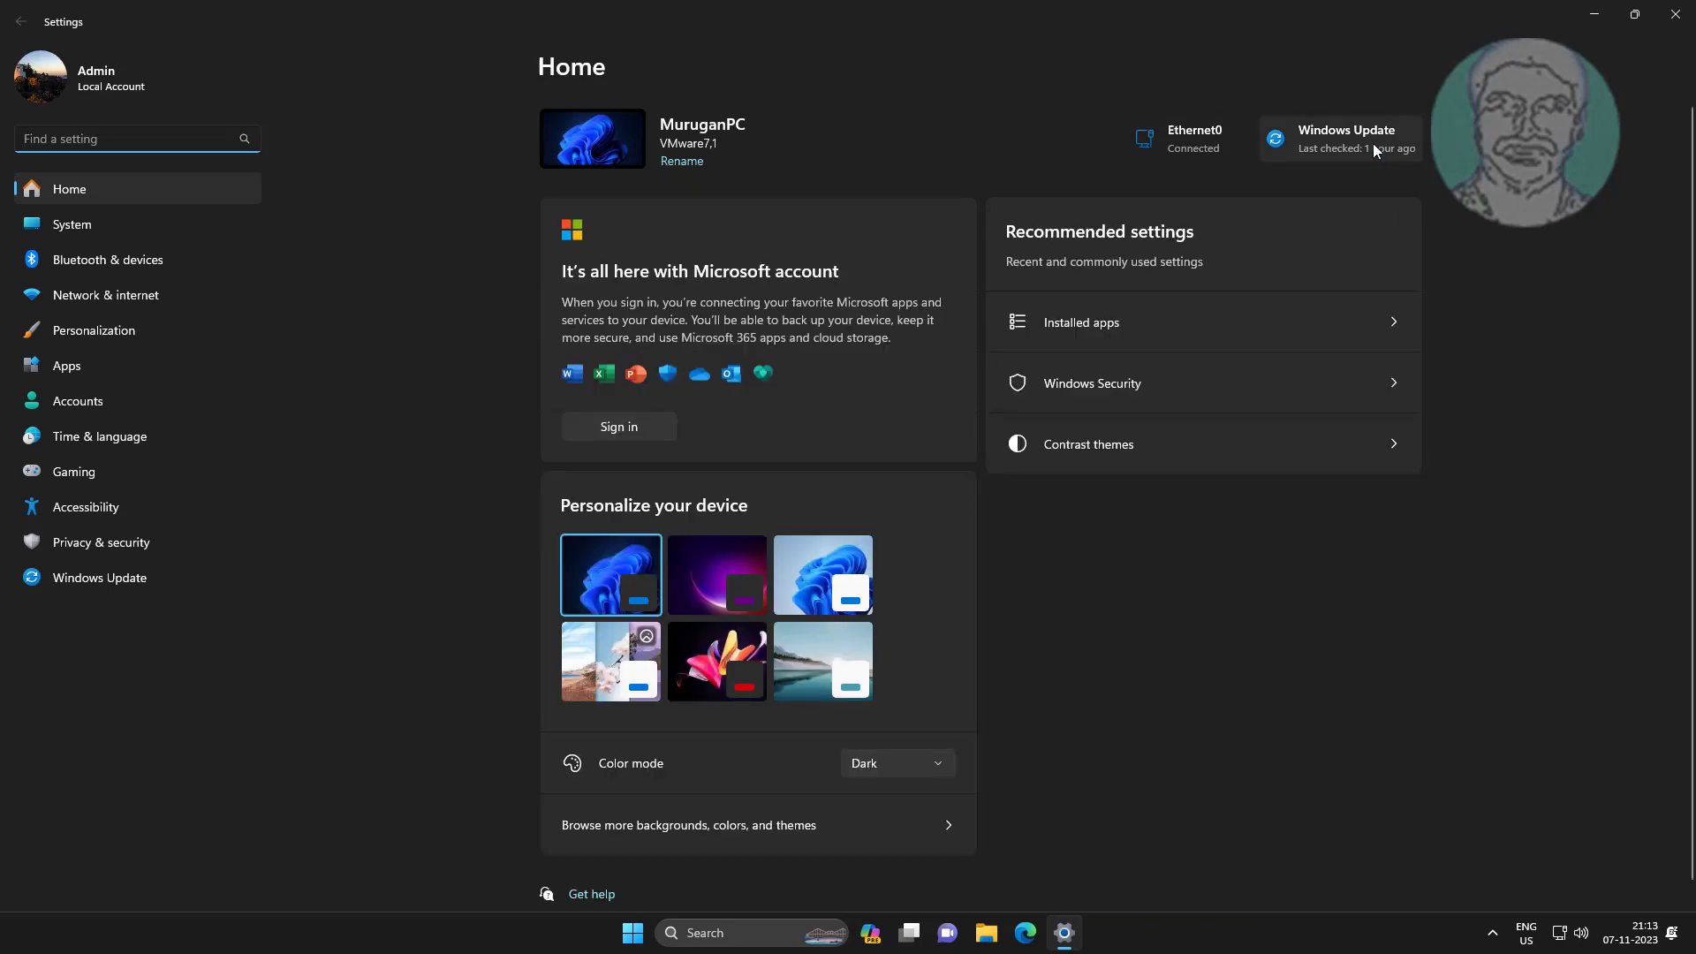
left_click(1341, 139)
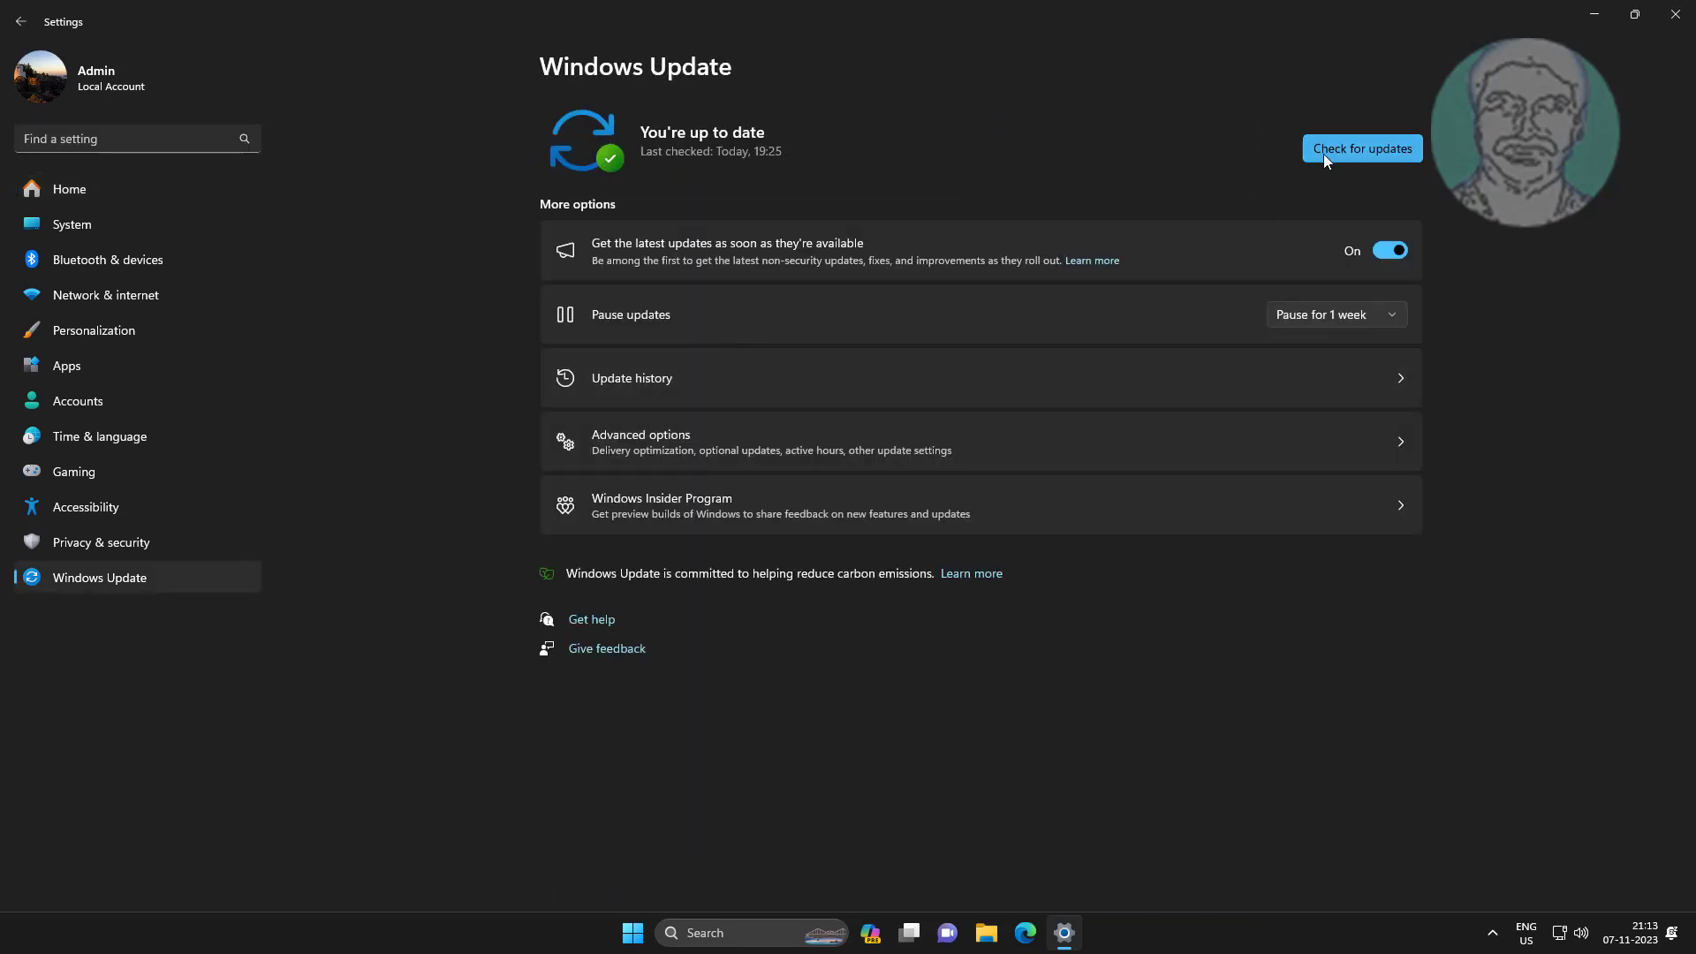
left_click(1363, 148)
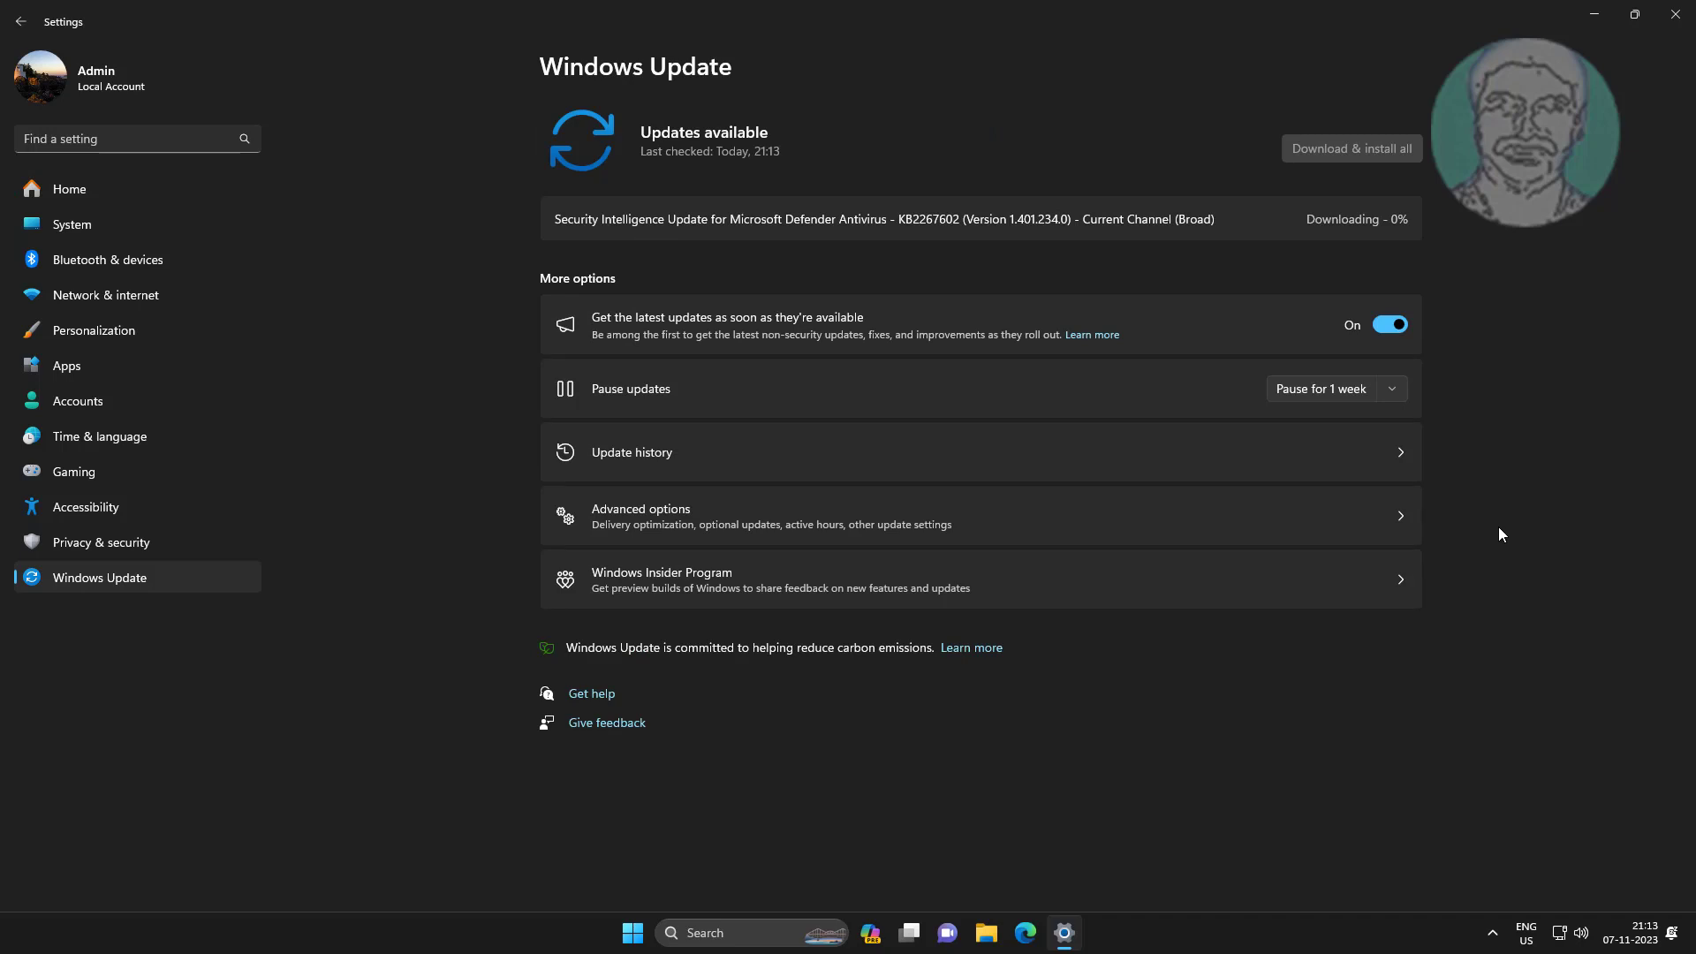
left_click(1351, 148)
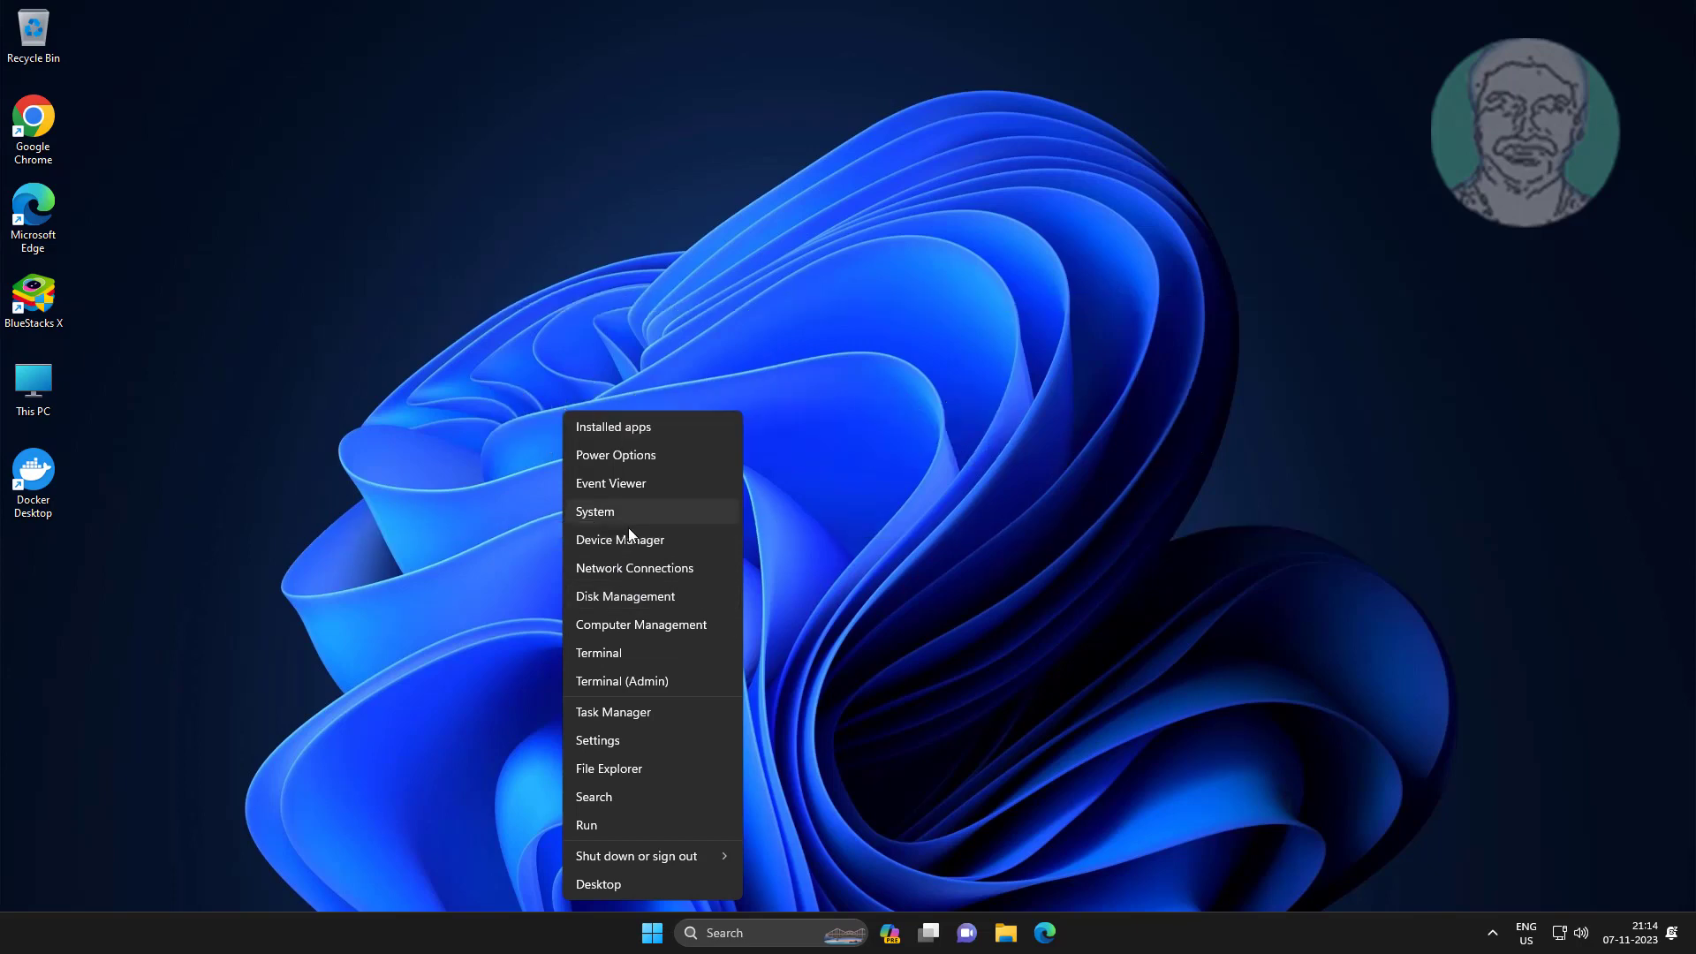
Uninstall the USB Composite Device from Device Manager, confirm, and close the window
left_click(620, 539)
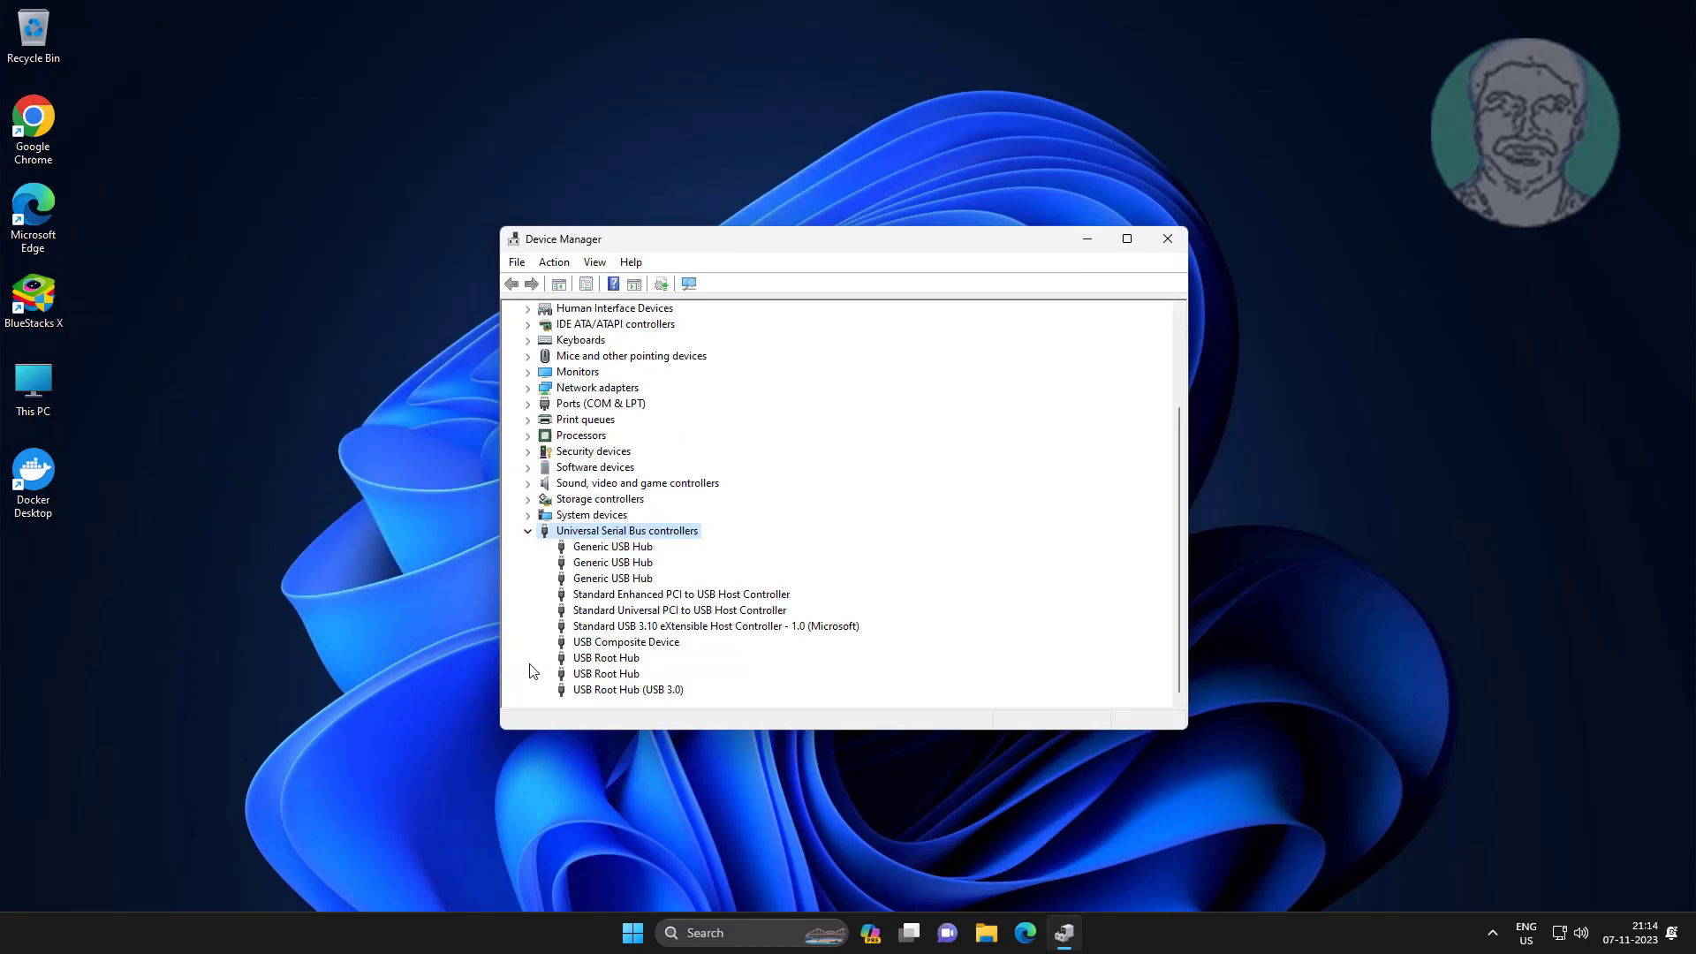
left_click(624, 641)
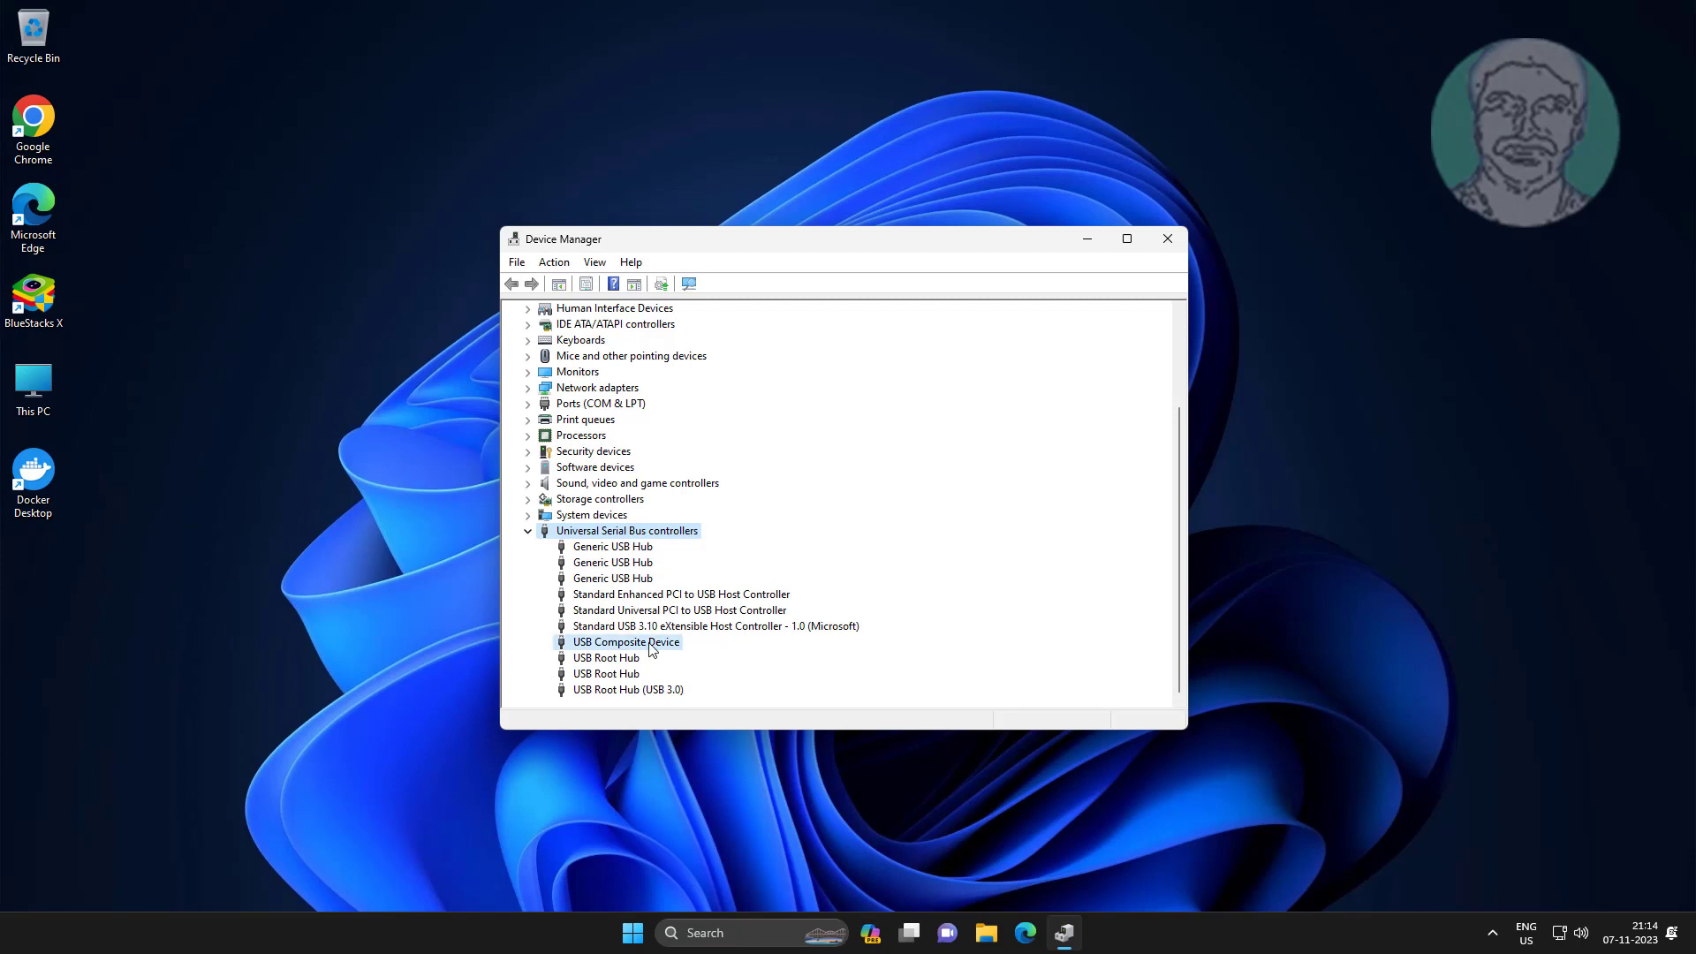
right_click(626, 641)
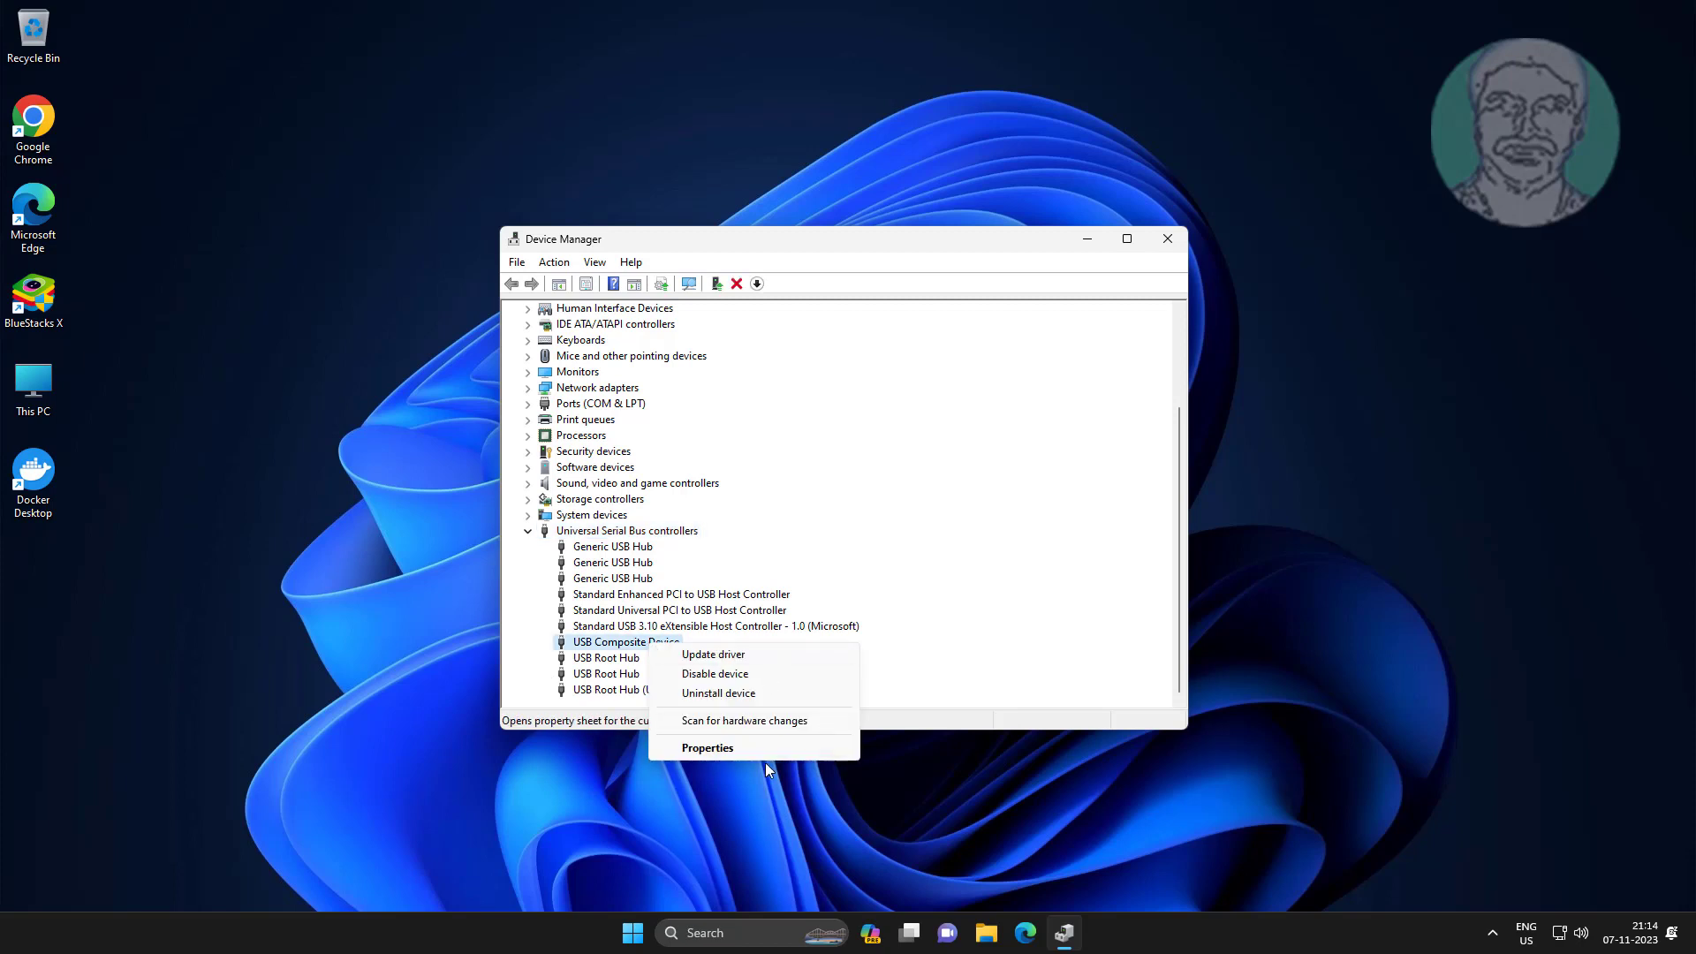
mouse_move(717, 693)
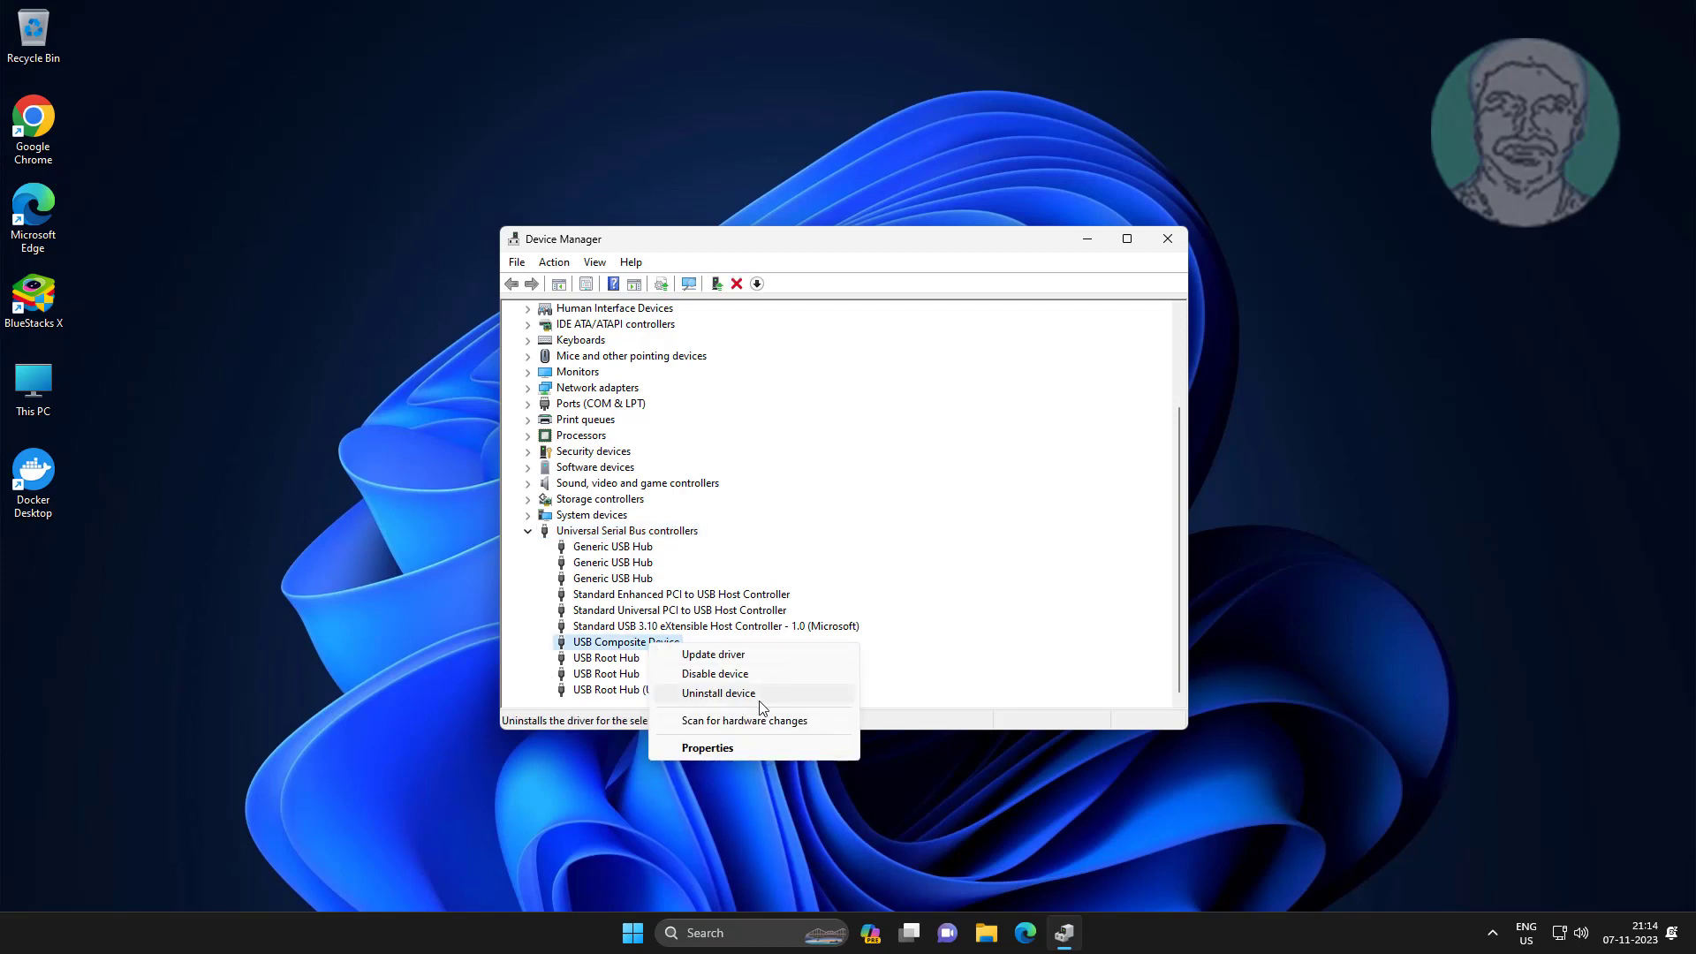
left_click(717, 694)
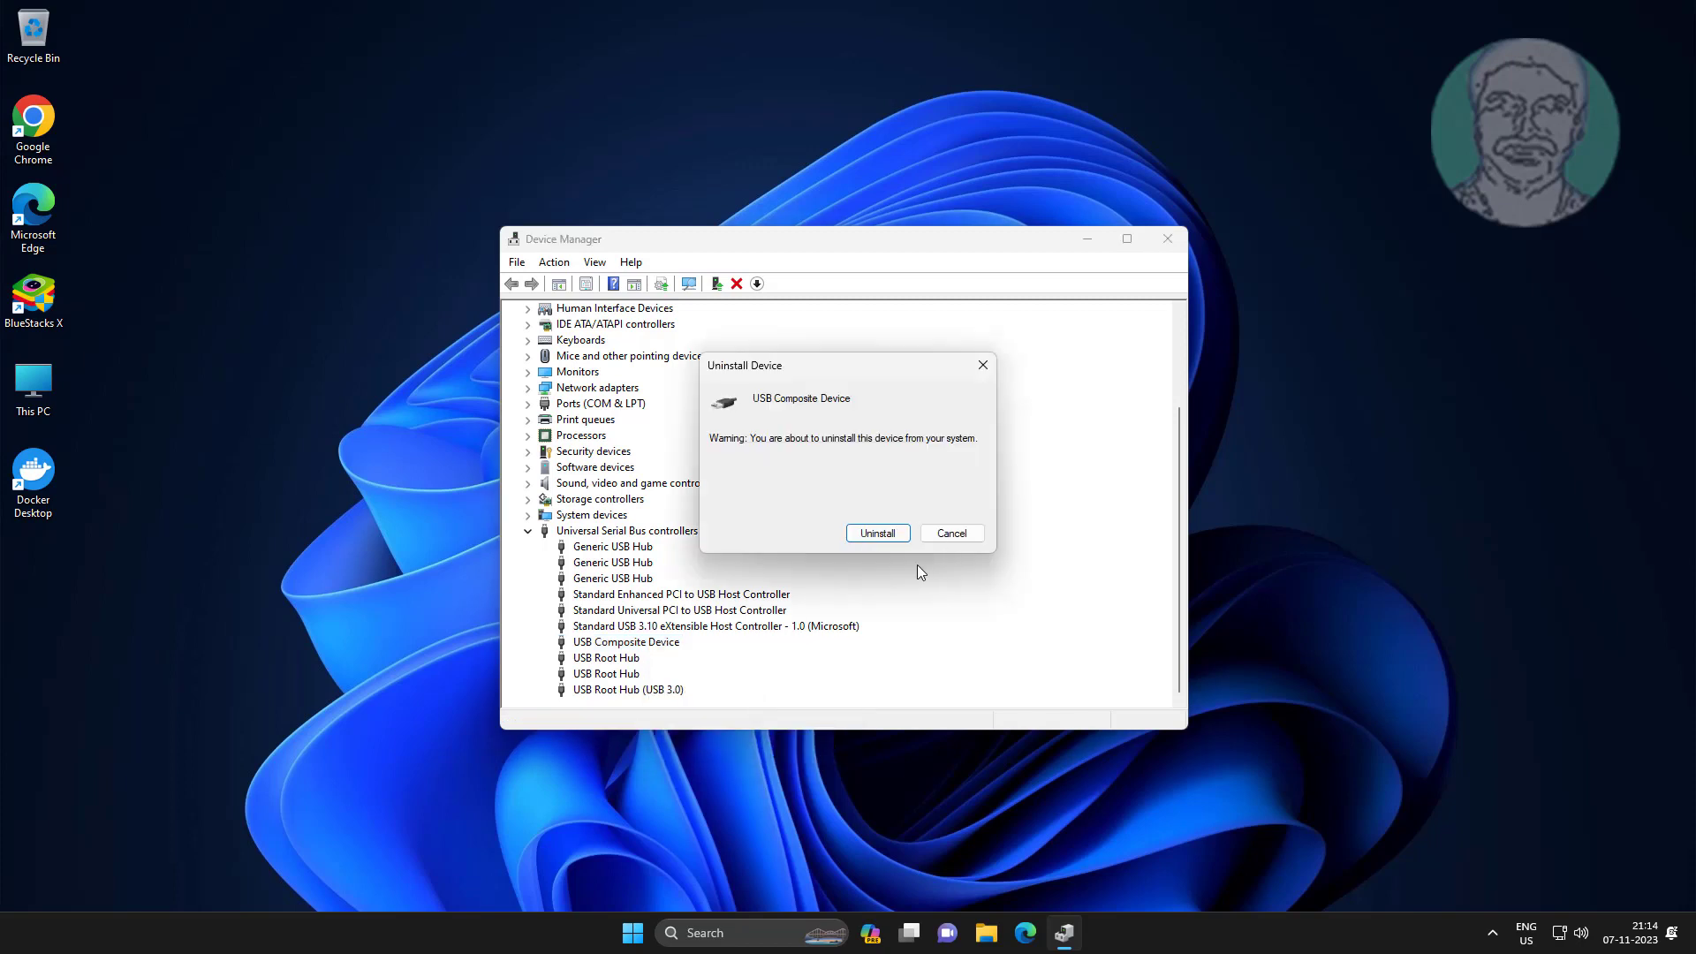
left_click(877, 531)
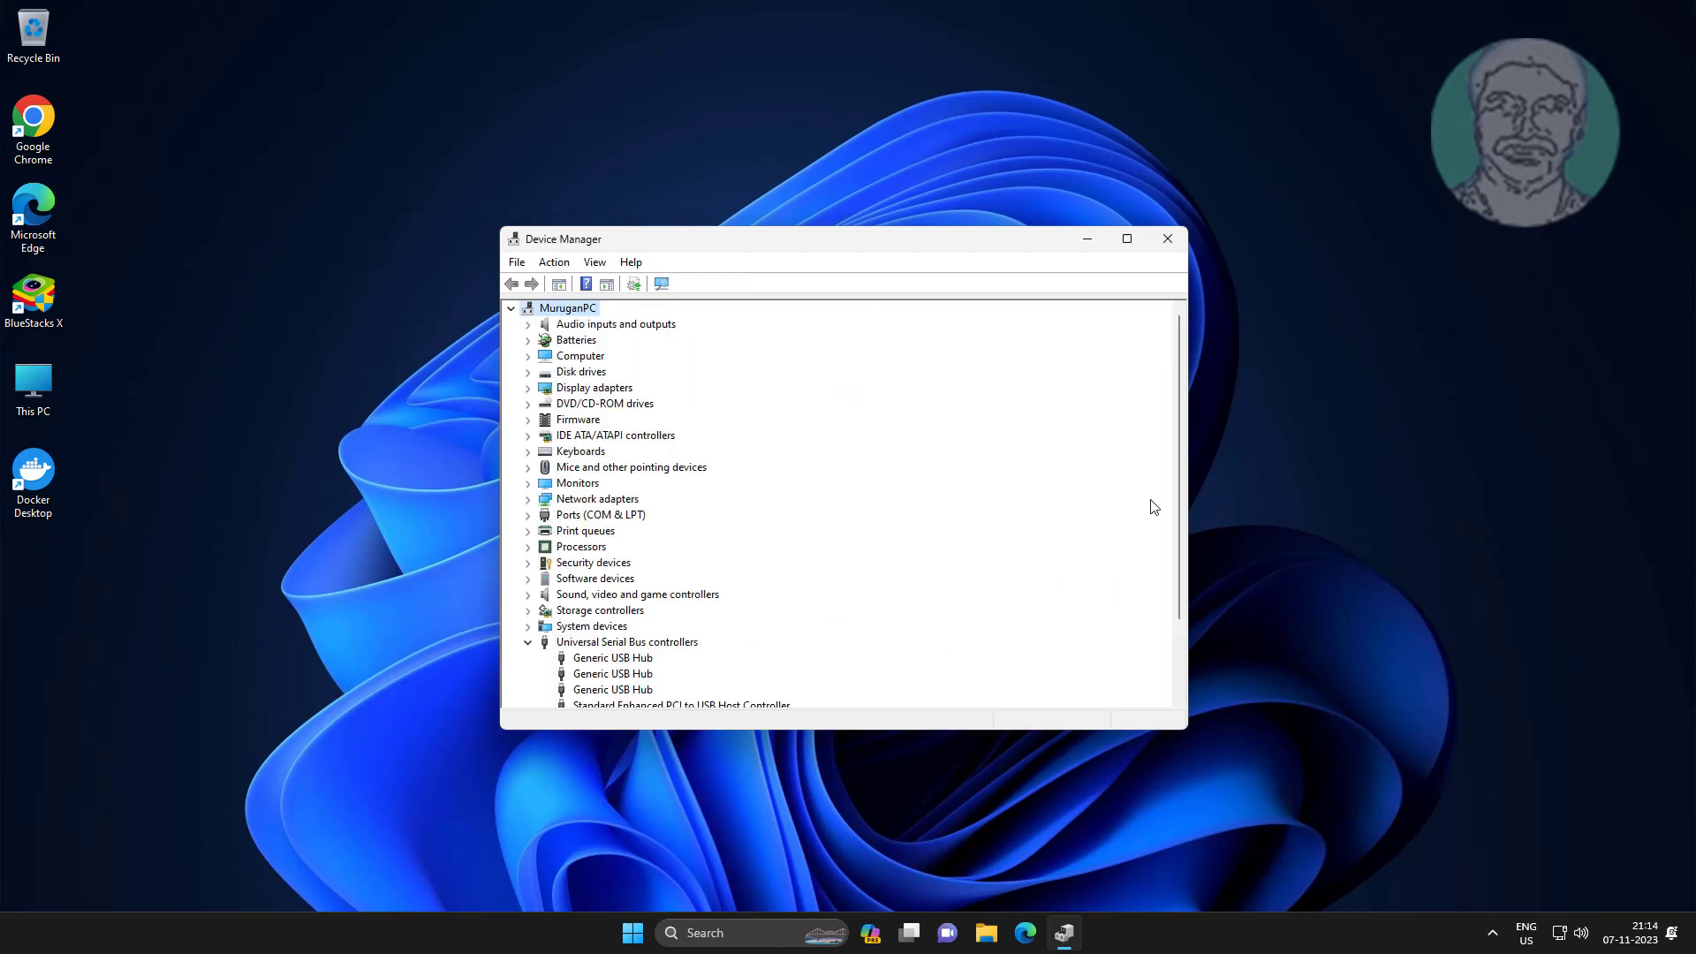
left_click(1166, 237)
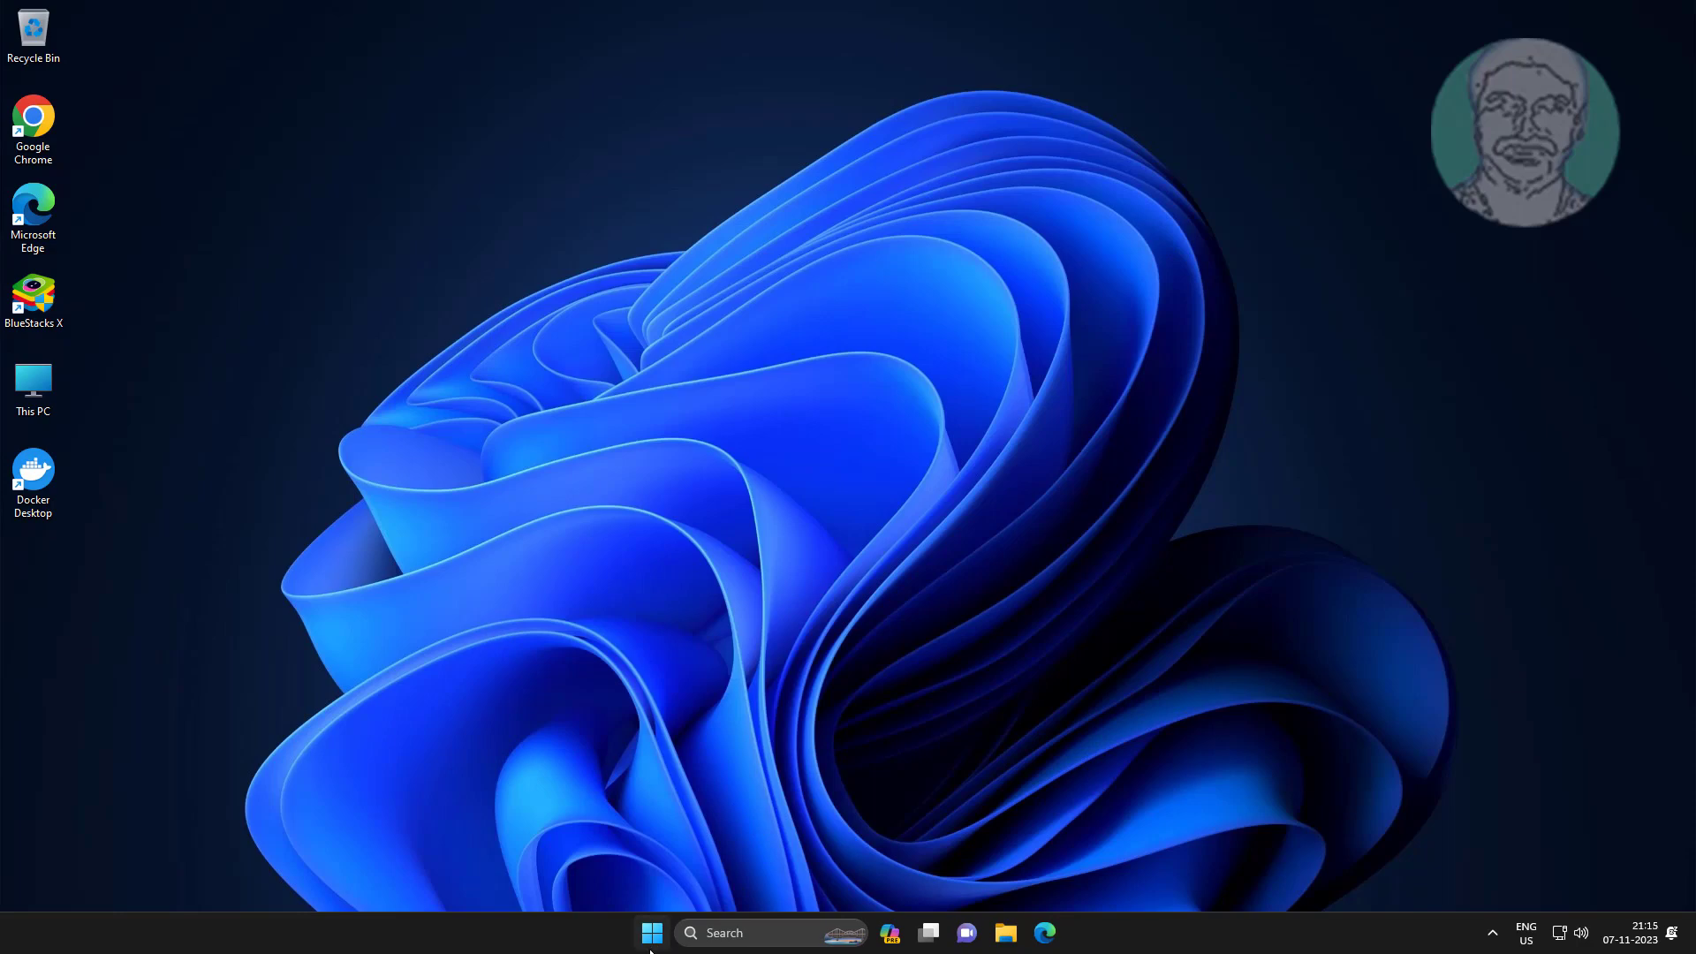
Under Universal Serial Bus controllers, search automatically for a USB Composite Device driver, then close Device Manager
left_click(650, 933)
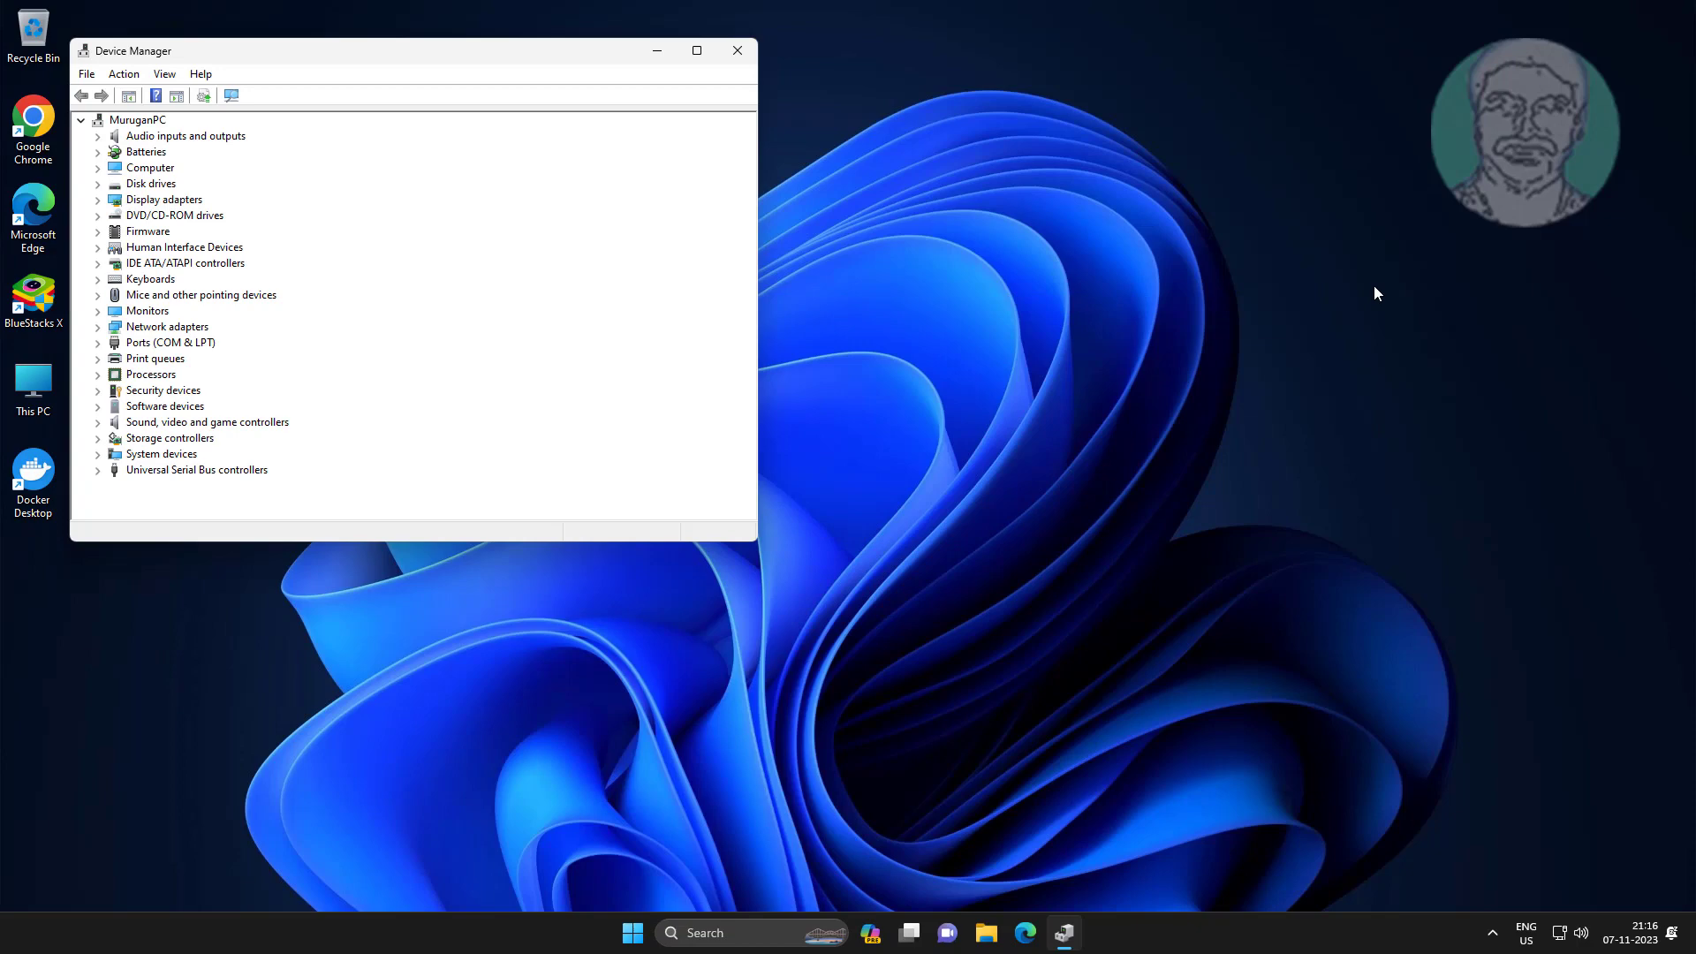
left_click(196, 469)
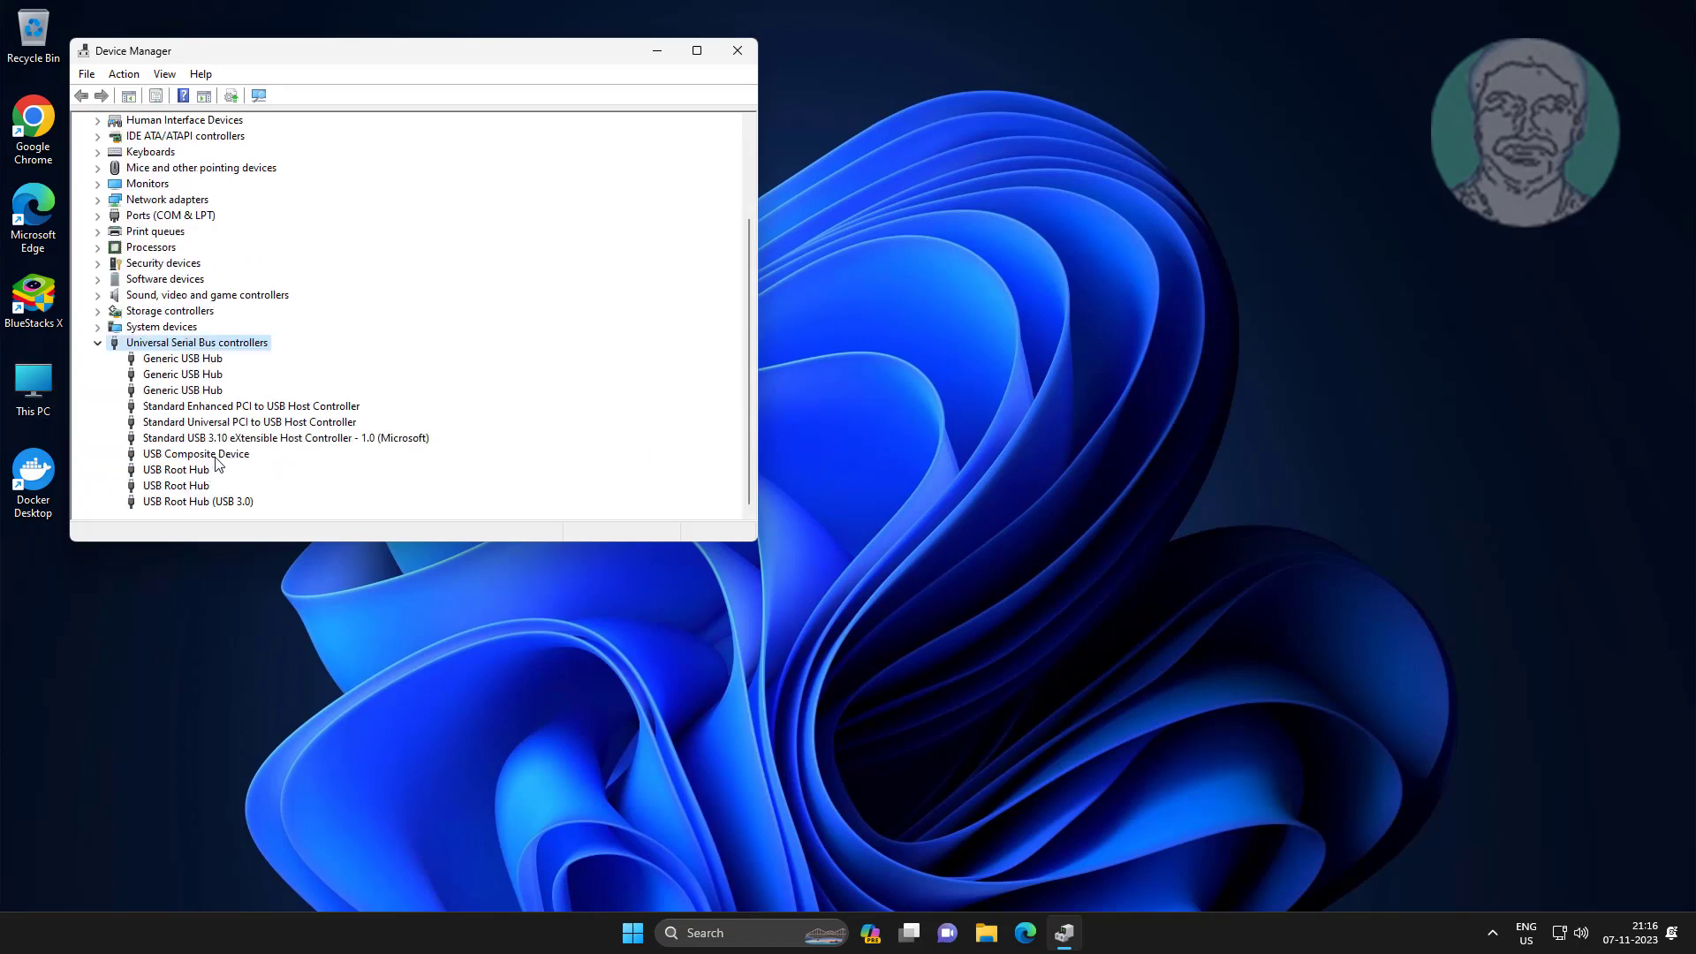
right_click(194, 453)
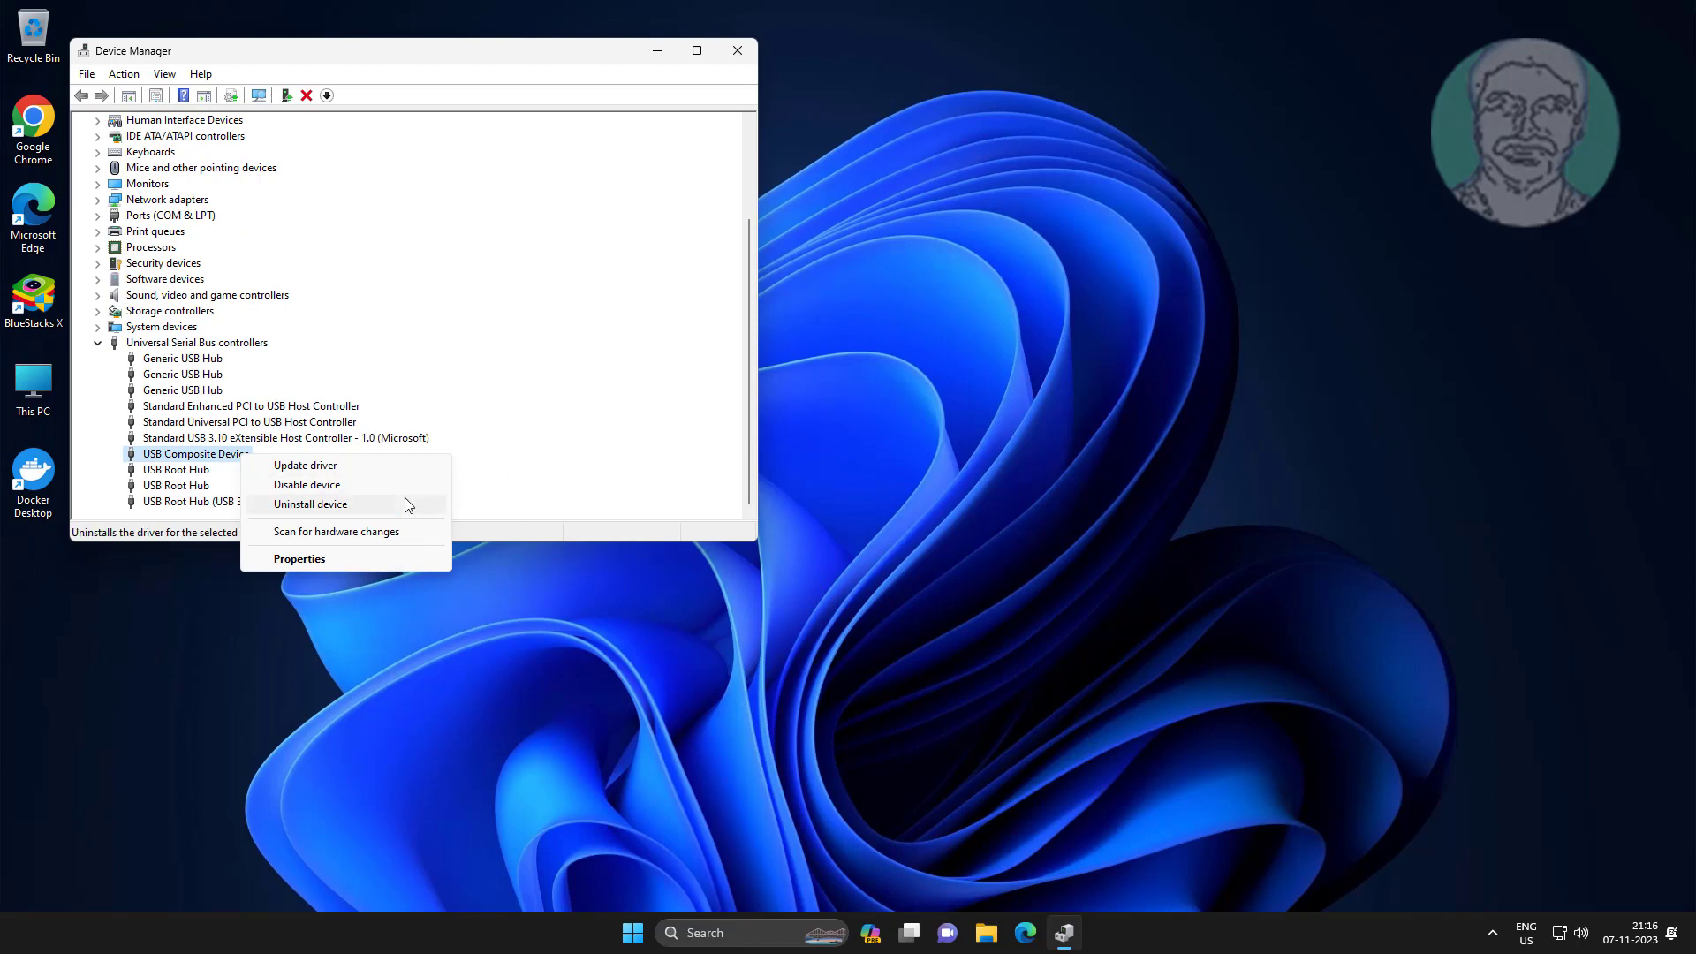
left_click(304, 466)
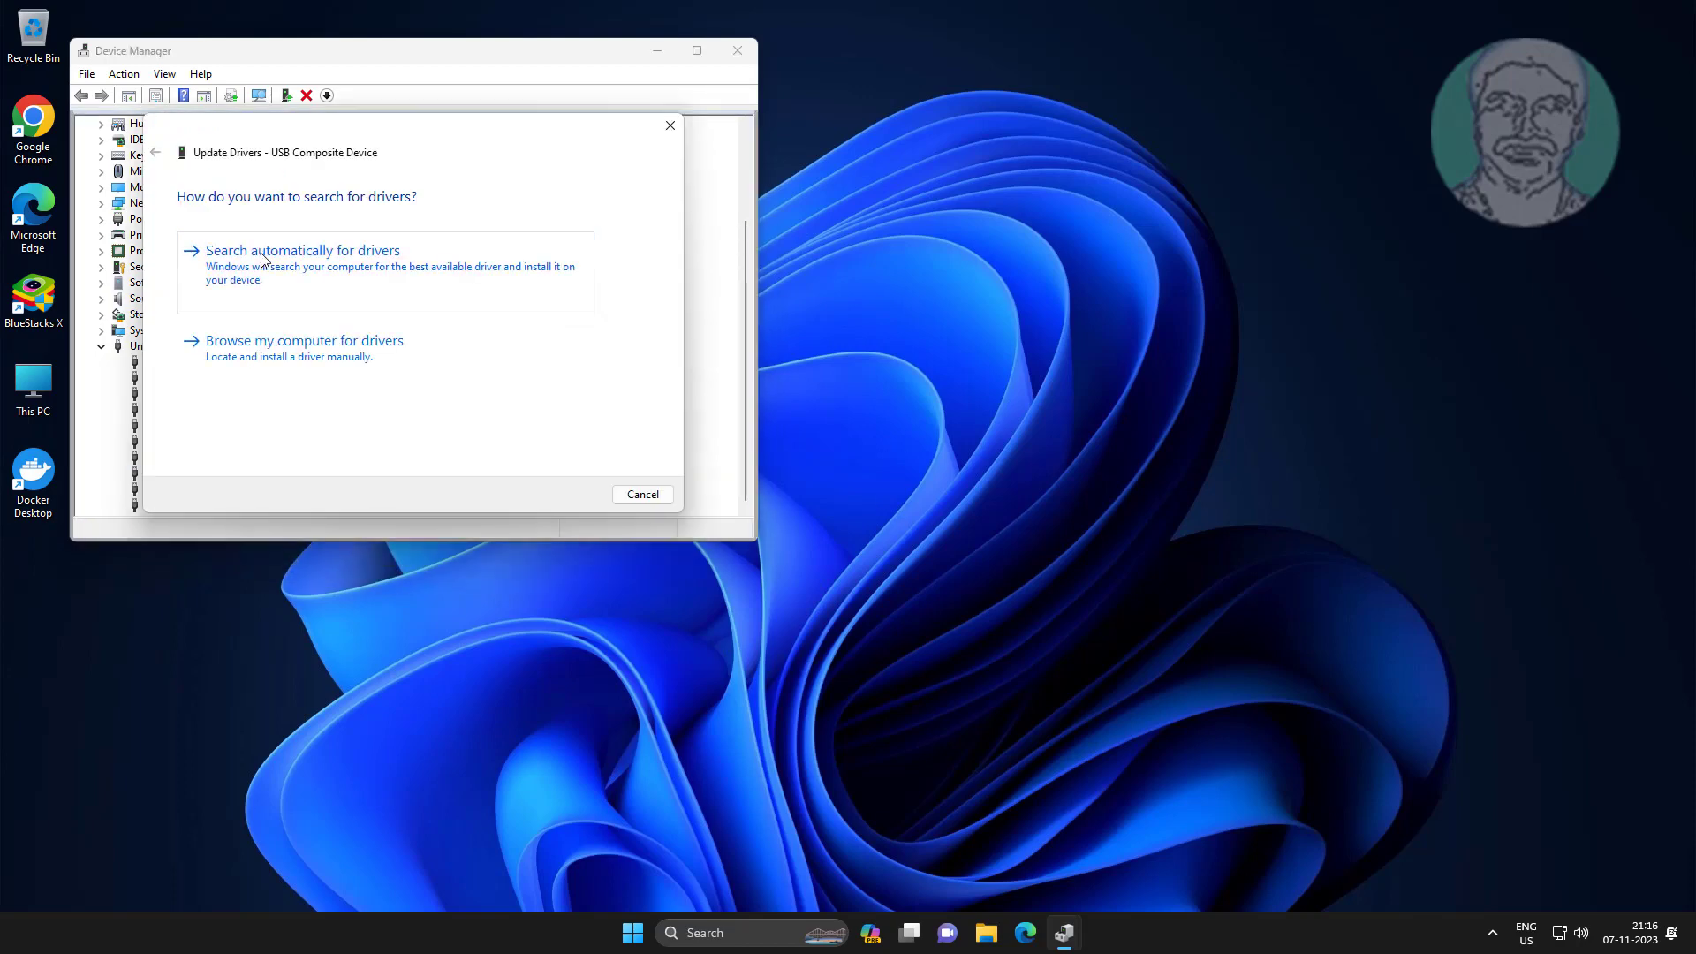
left_click(641, 494)
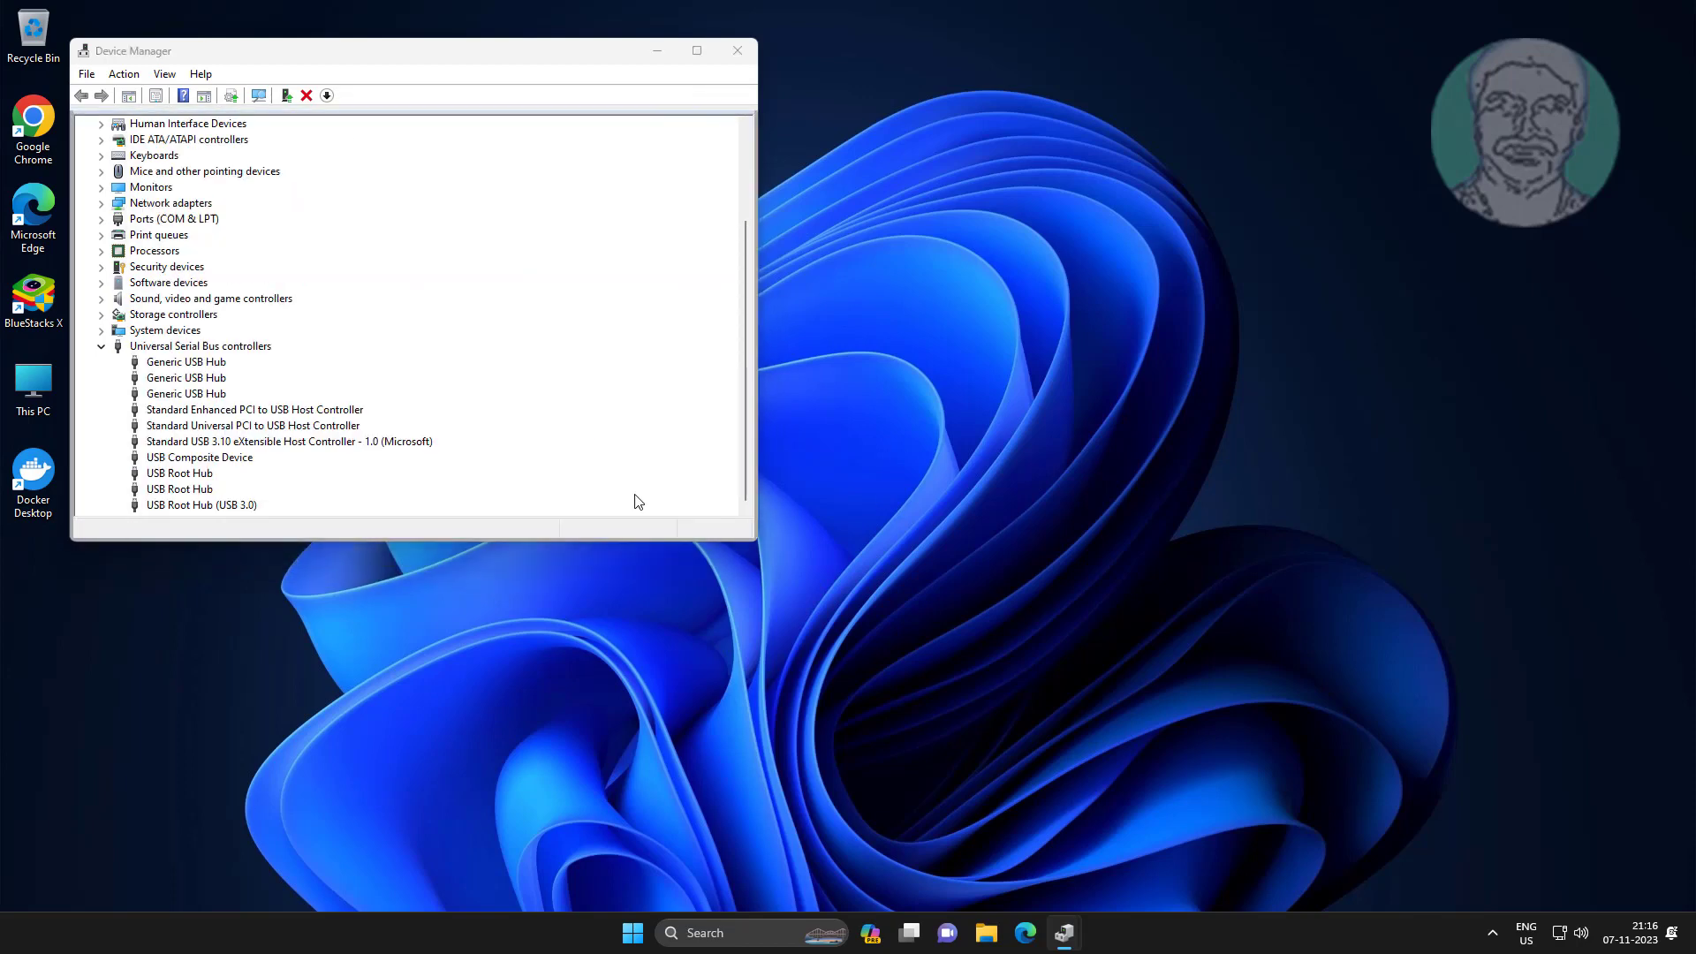
left_click(737, 49)
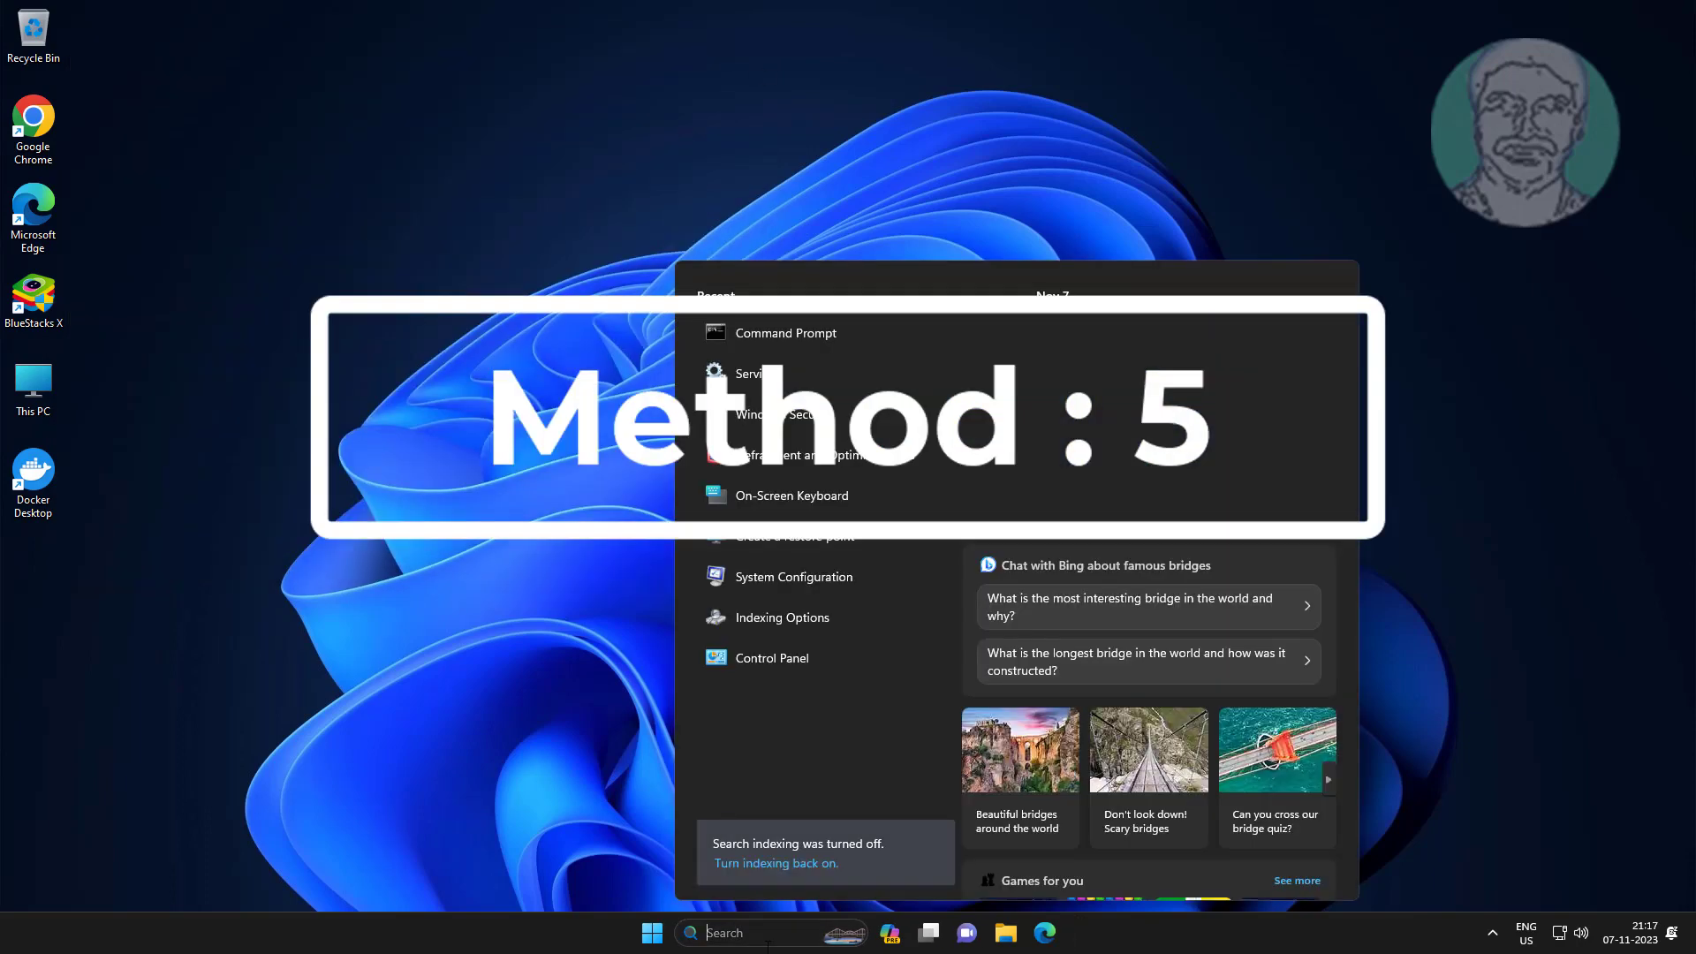
Launch cmd as administrator, approve UAC, and run sfc /scannow
type("cmd")
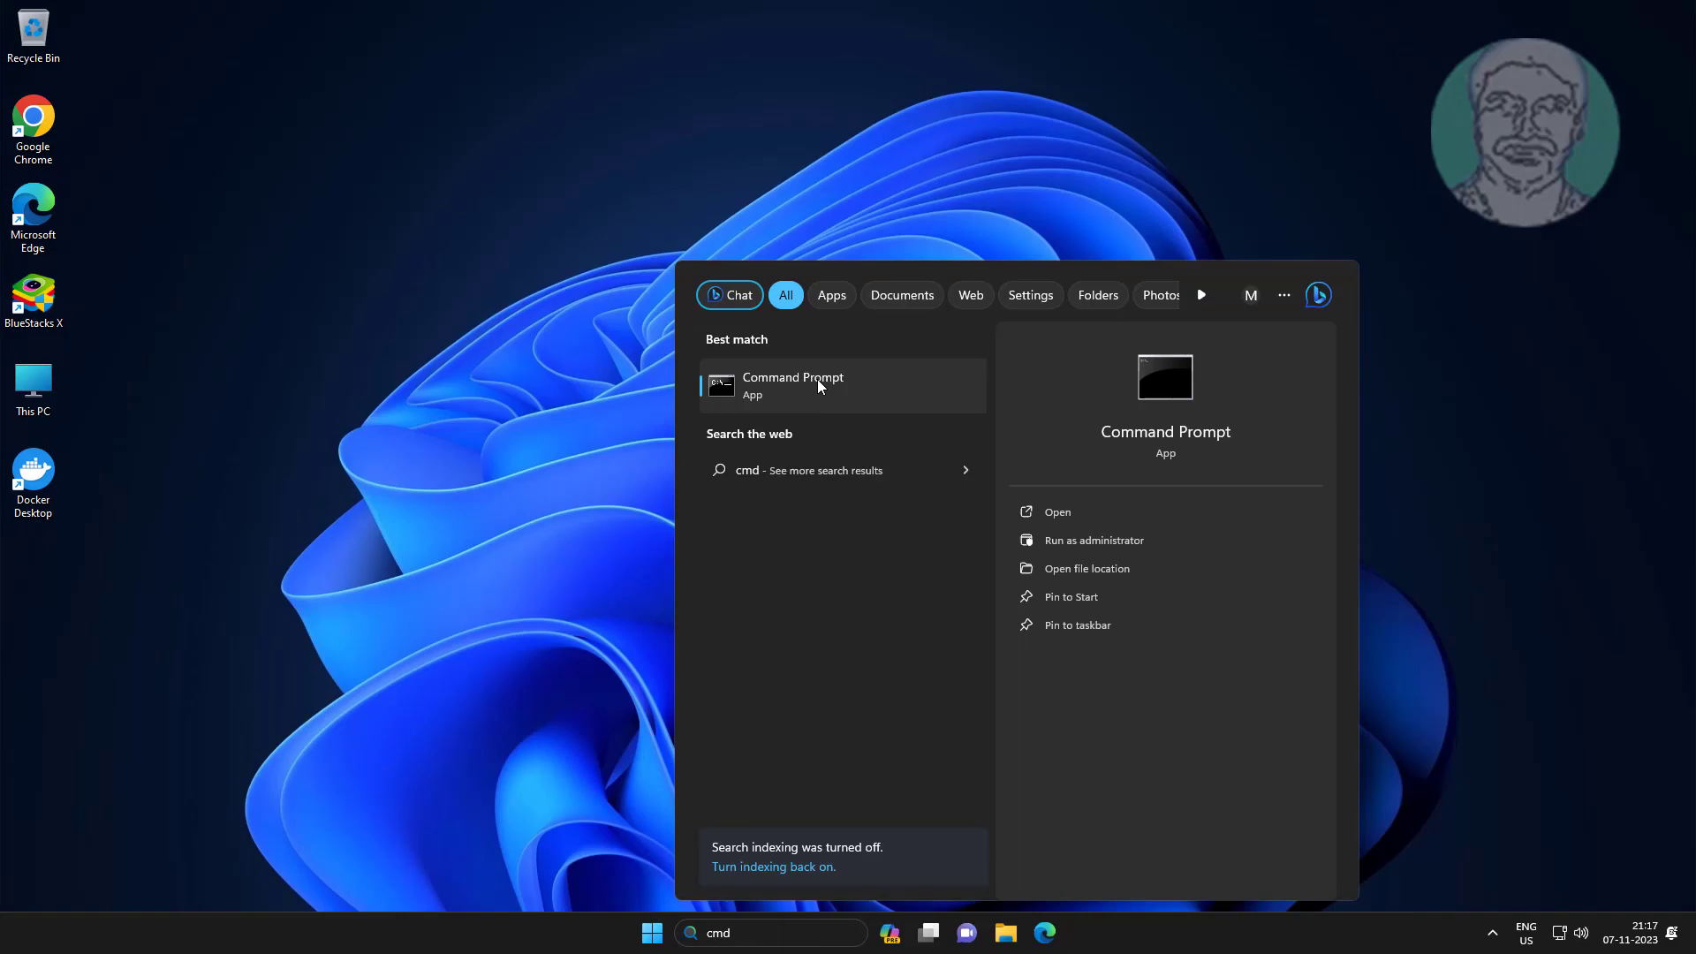
left_click(1093, 540)
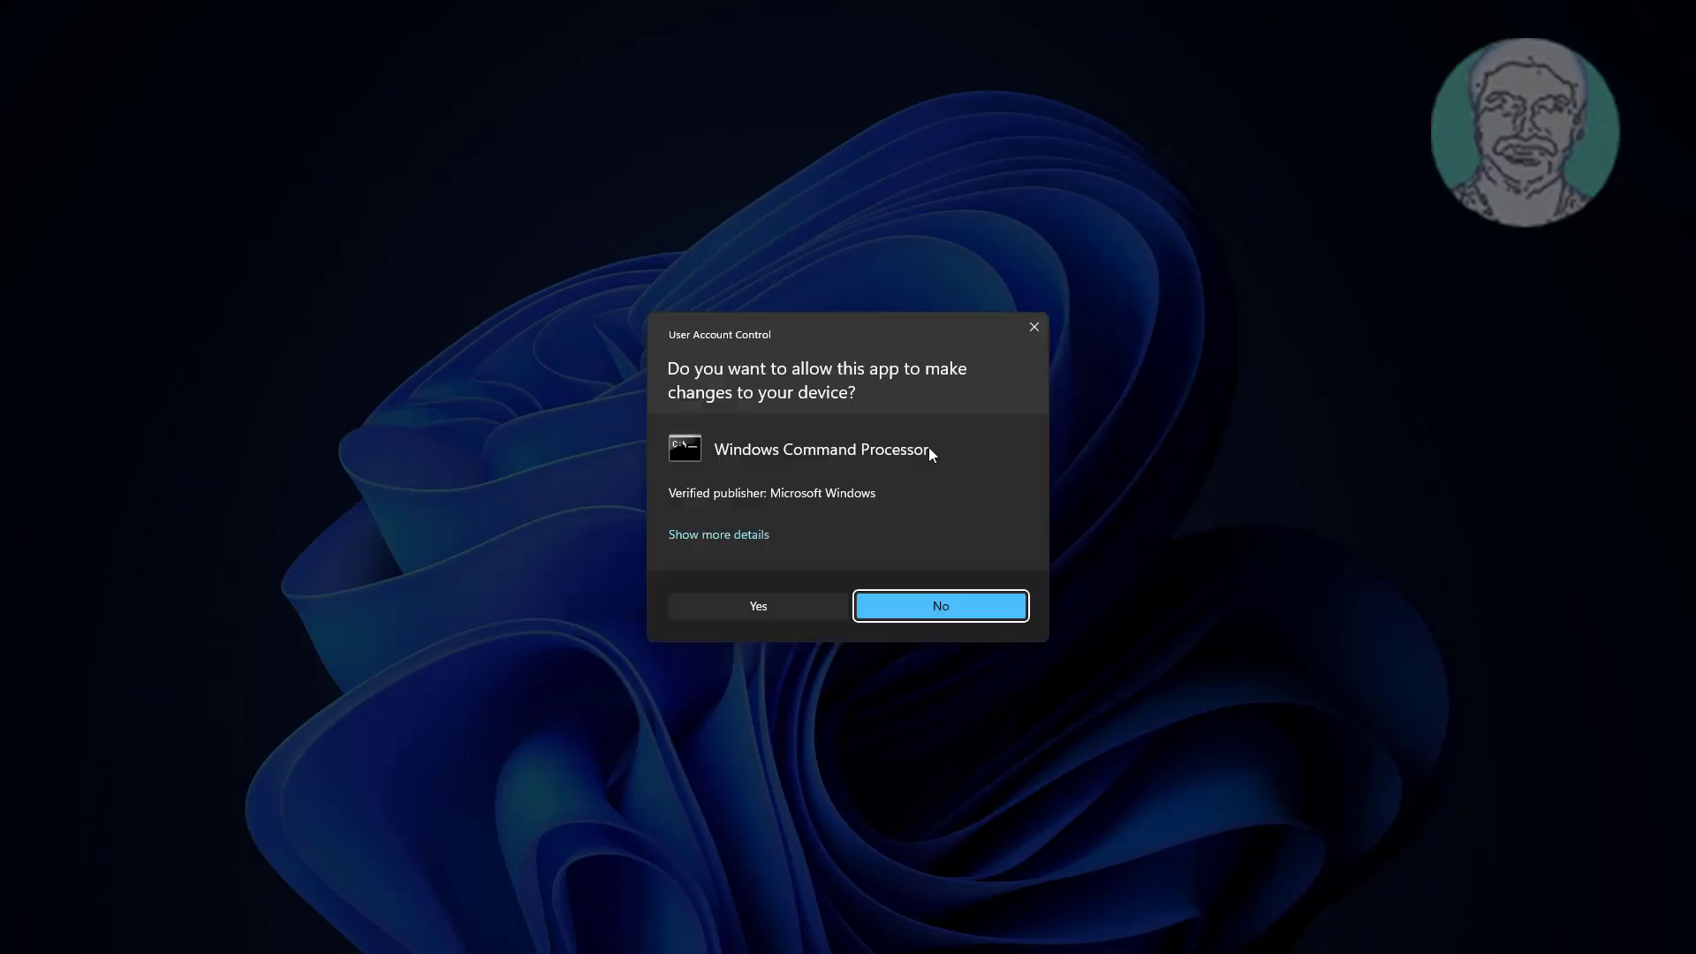
left_click(756, 606)
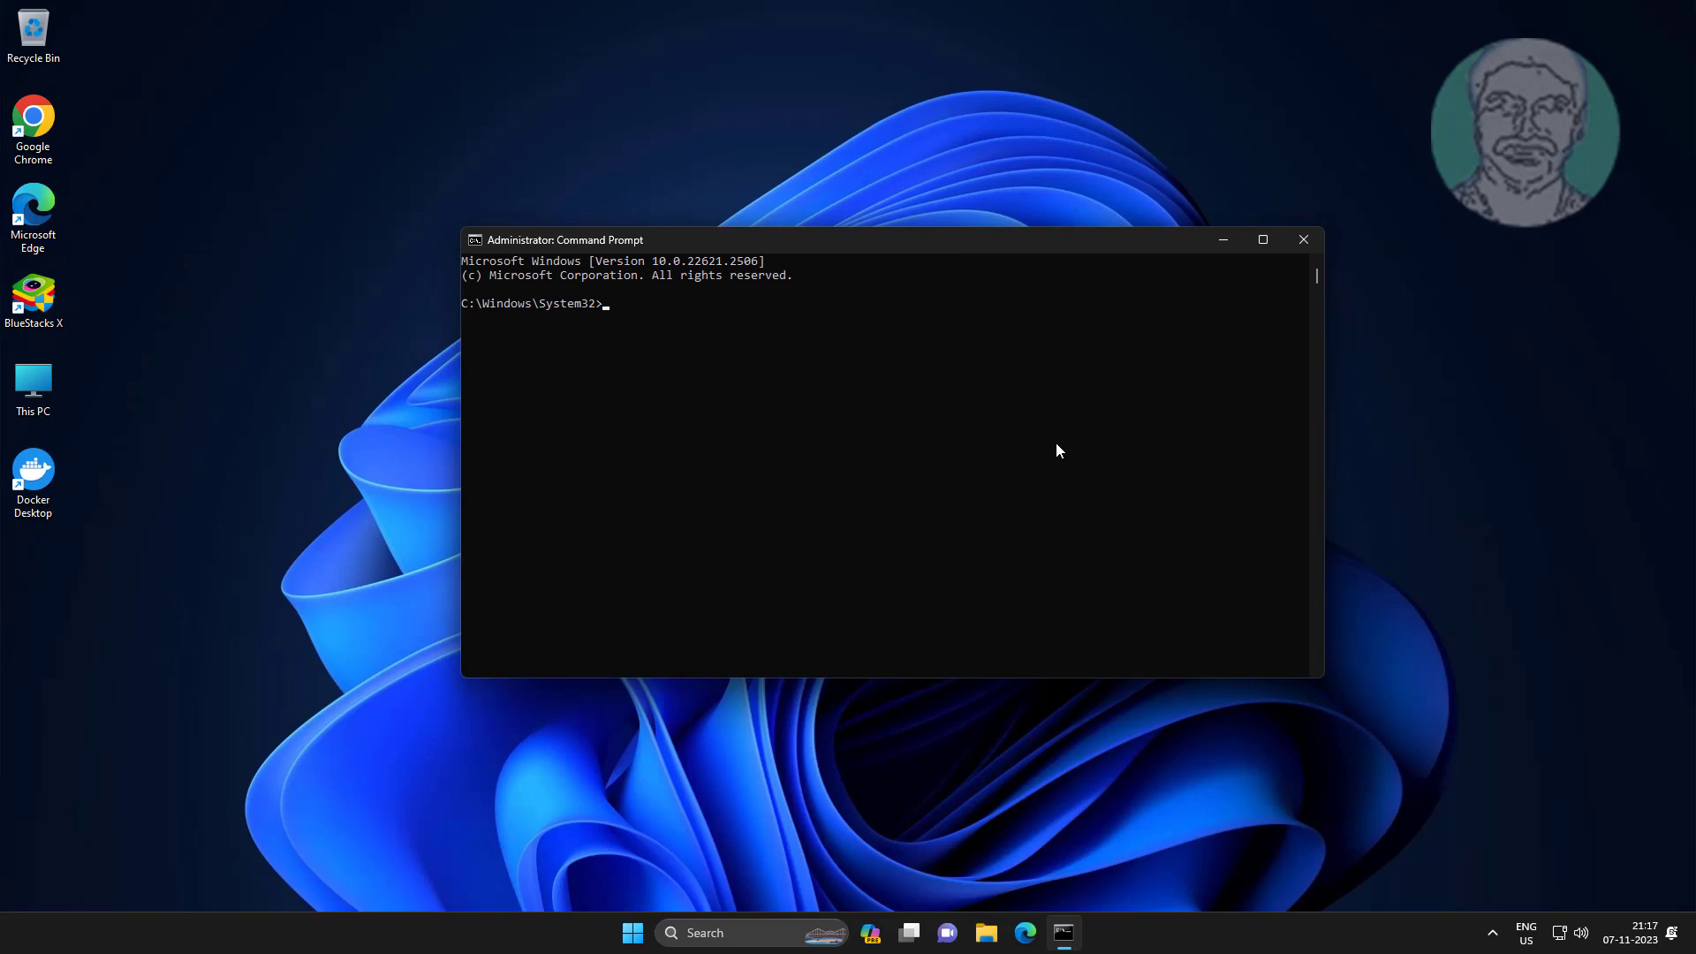
type("sfc /scannow")
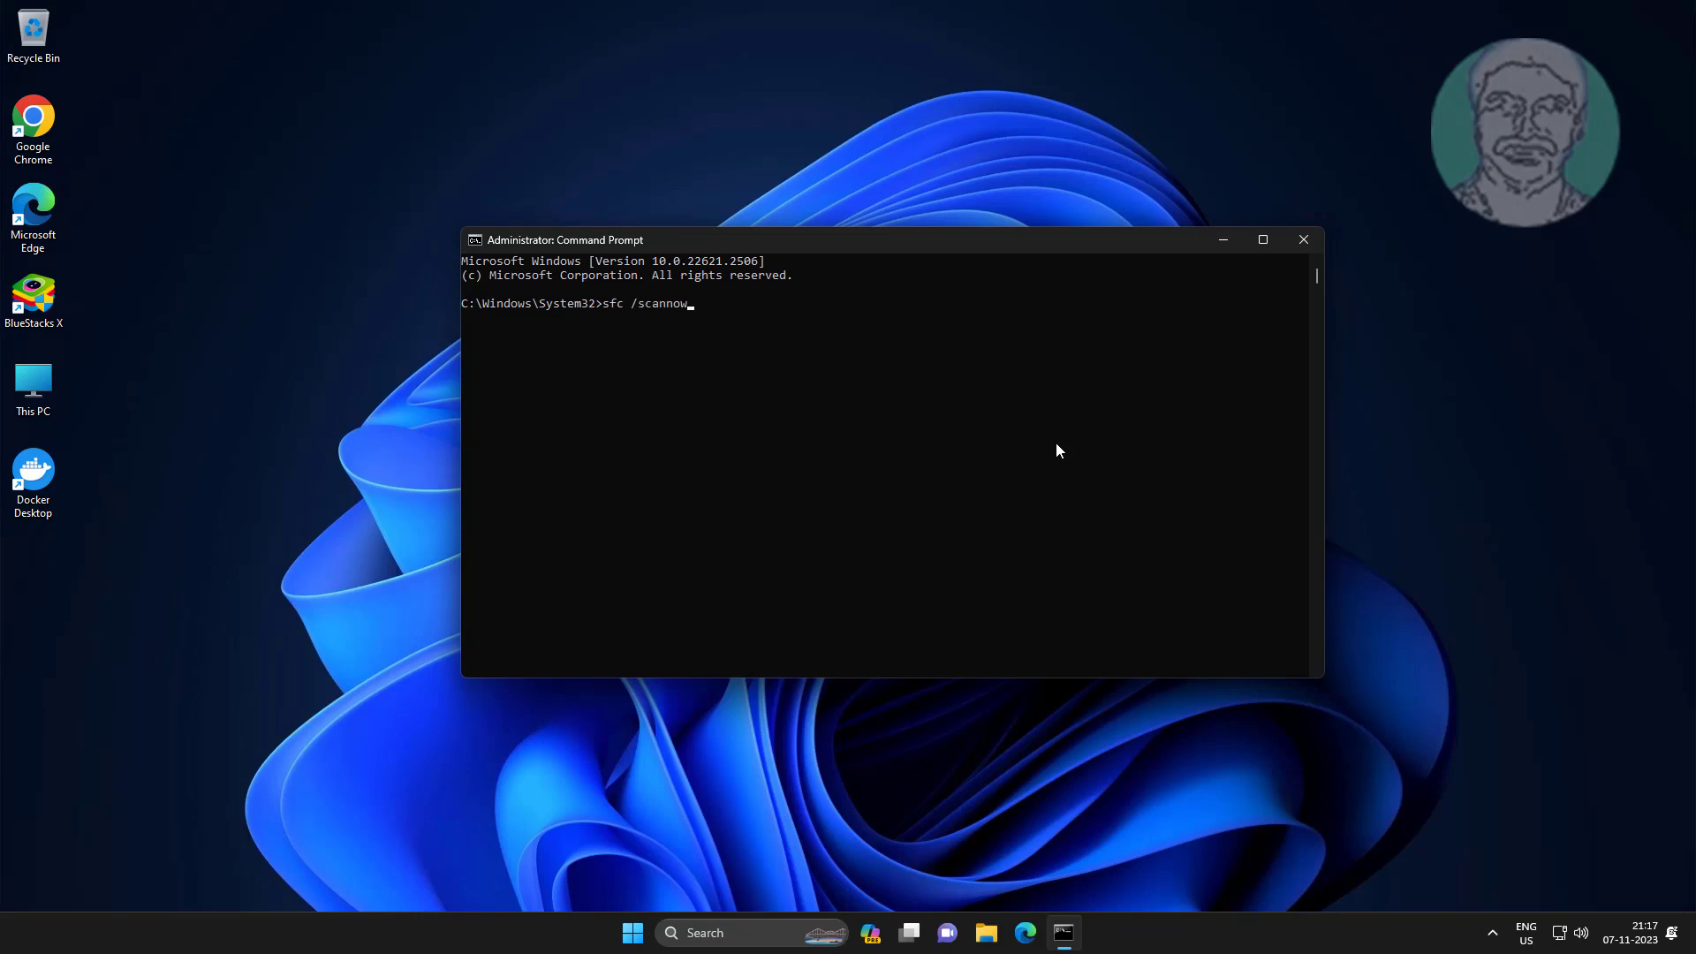
key("enter")
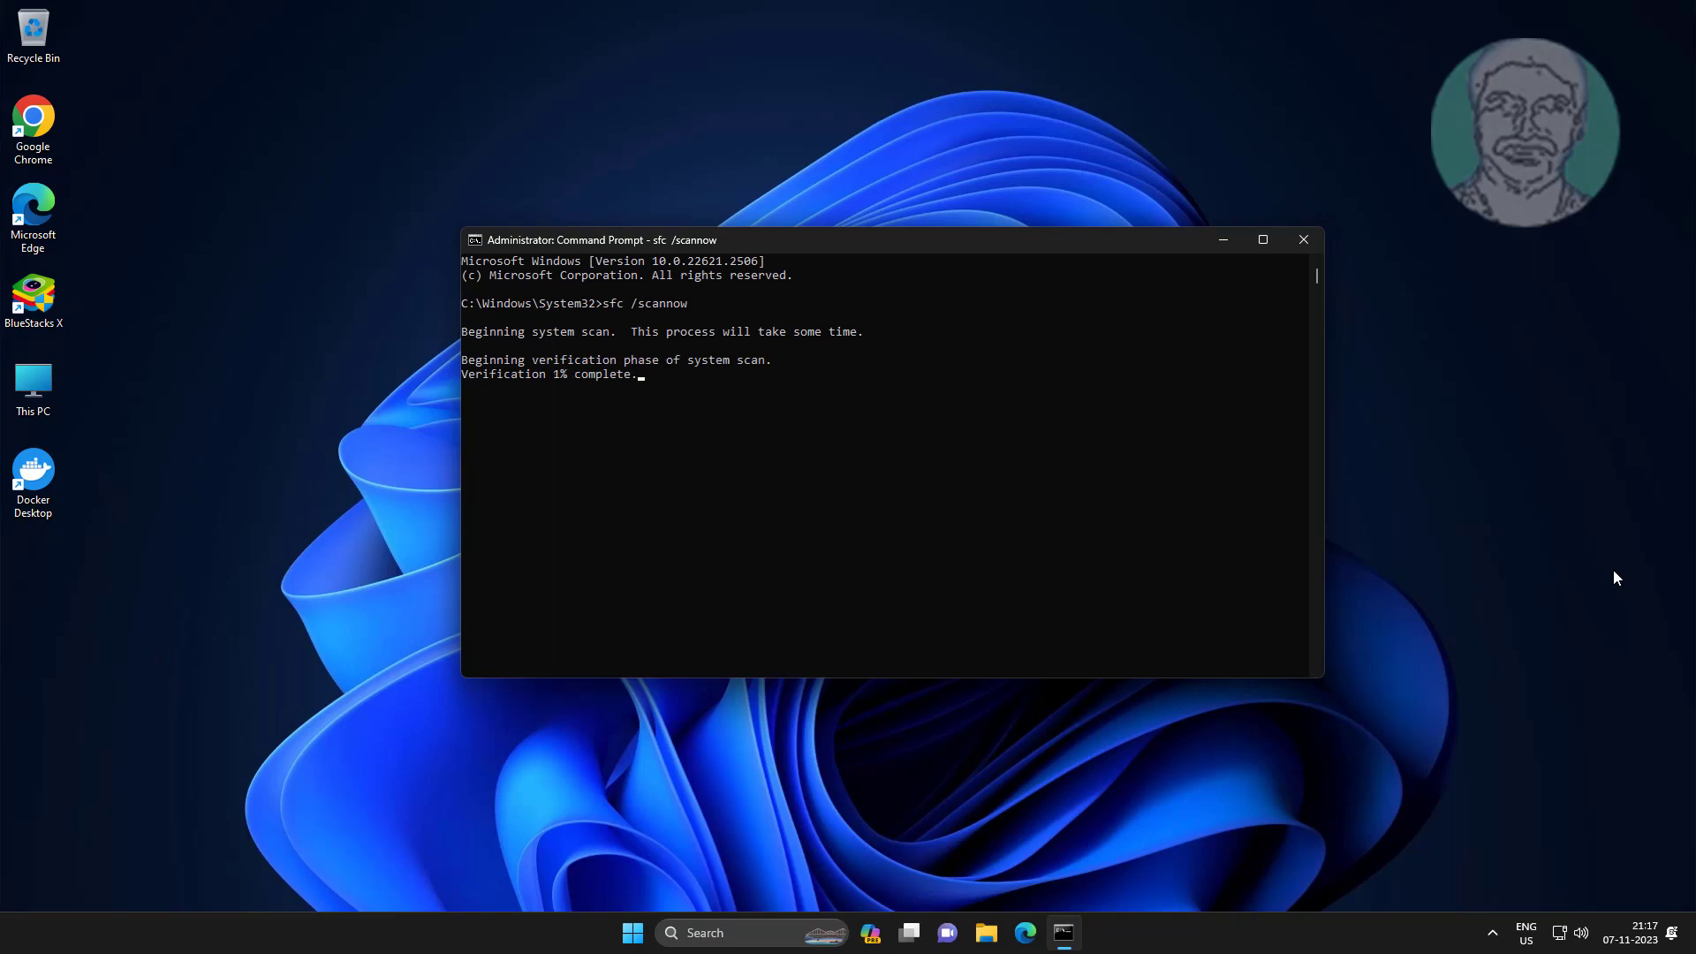
Run dism /online /cleanup-image /restorehealth until it completes, then begin typing exit
type("dows\\System32>")
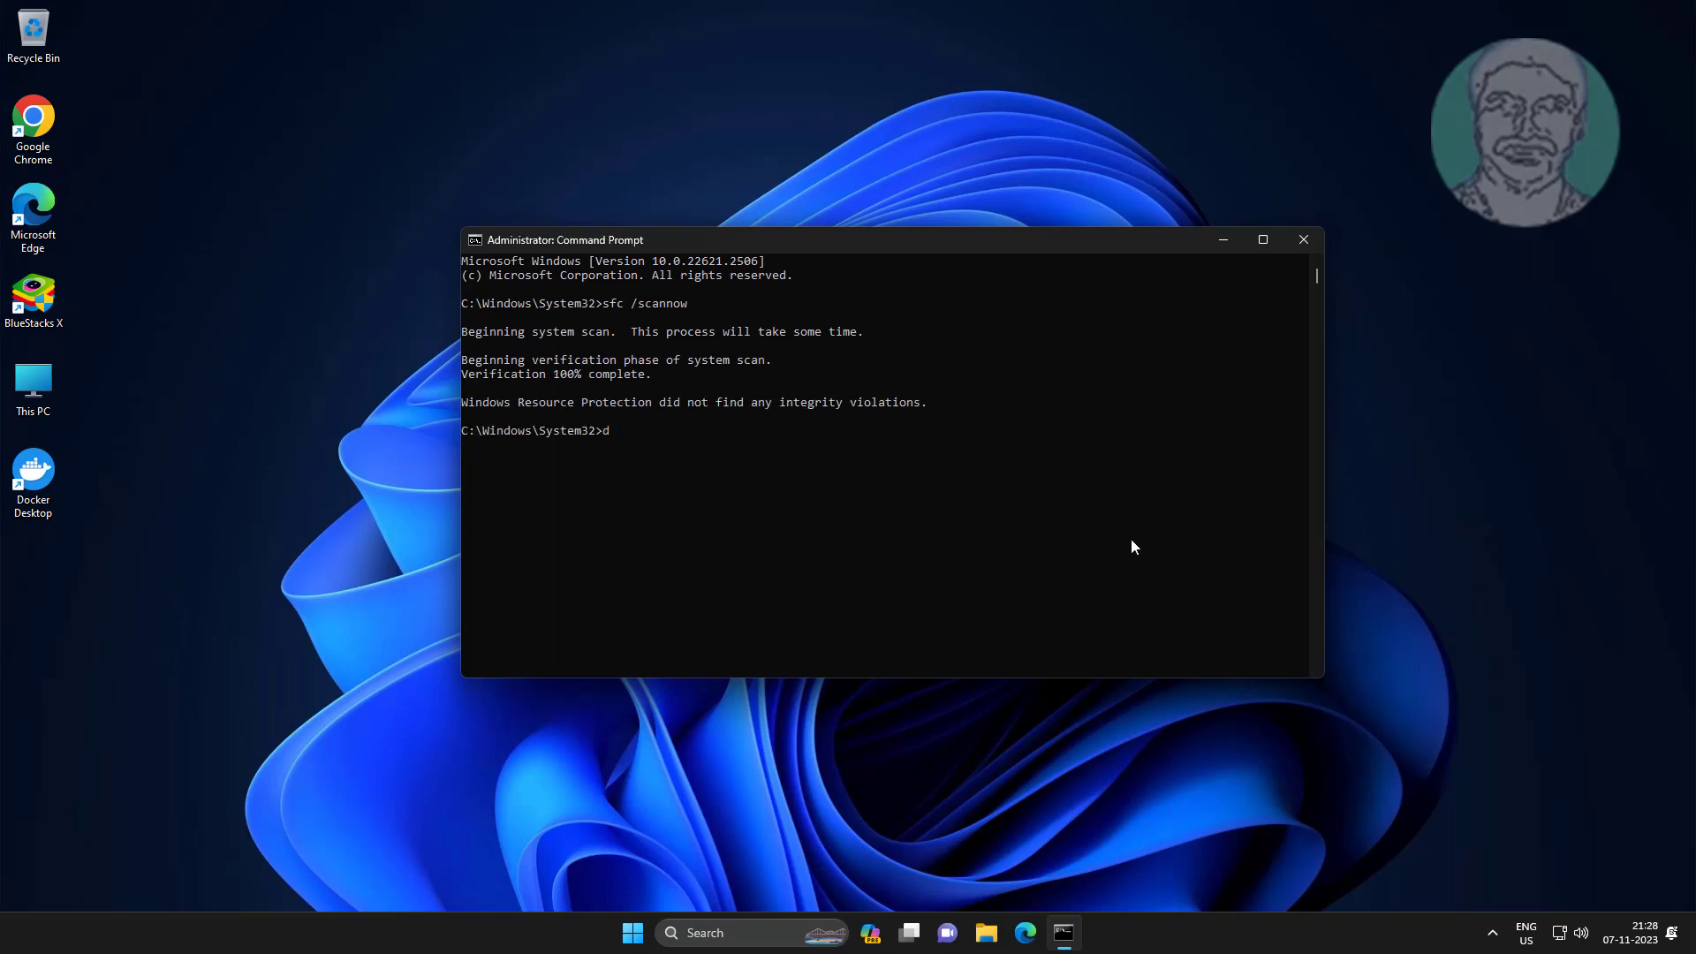
type("dism /online /cle")
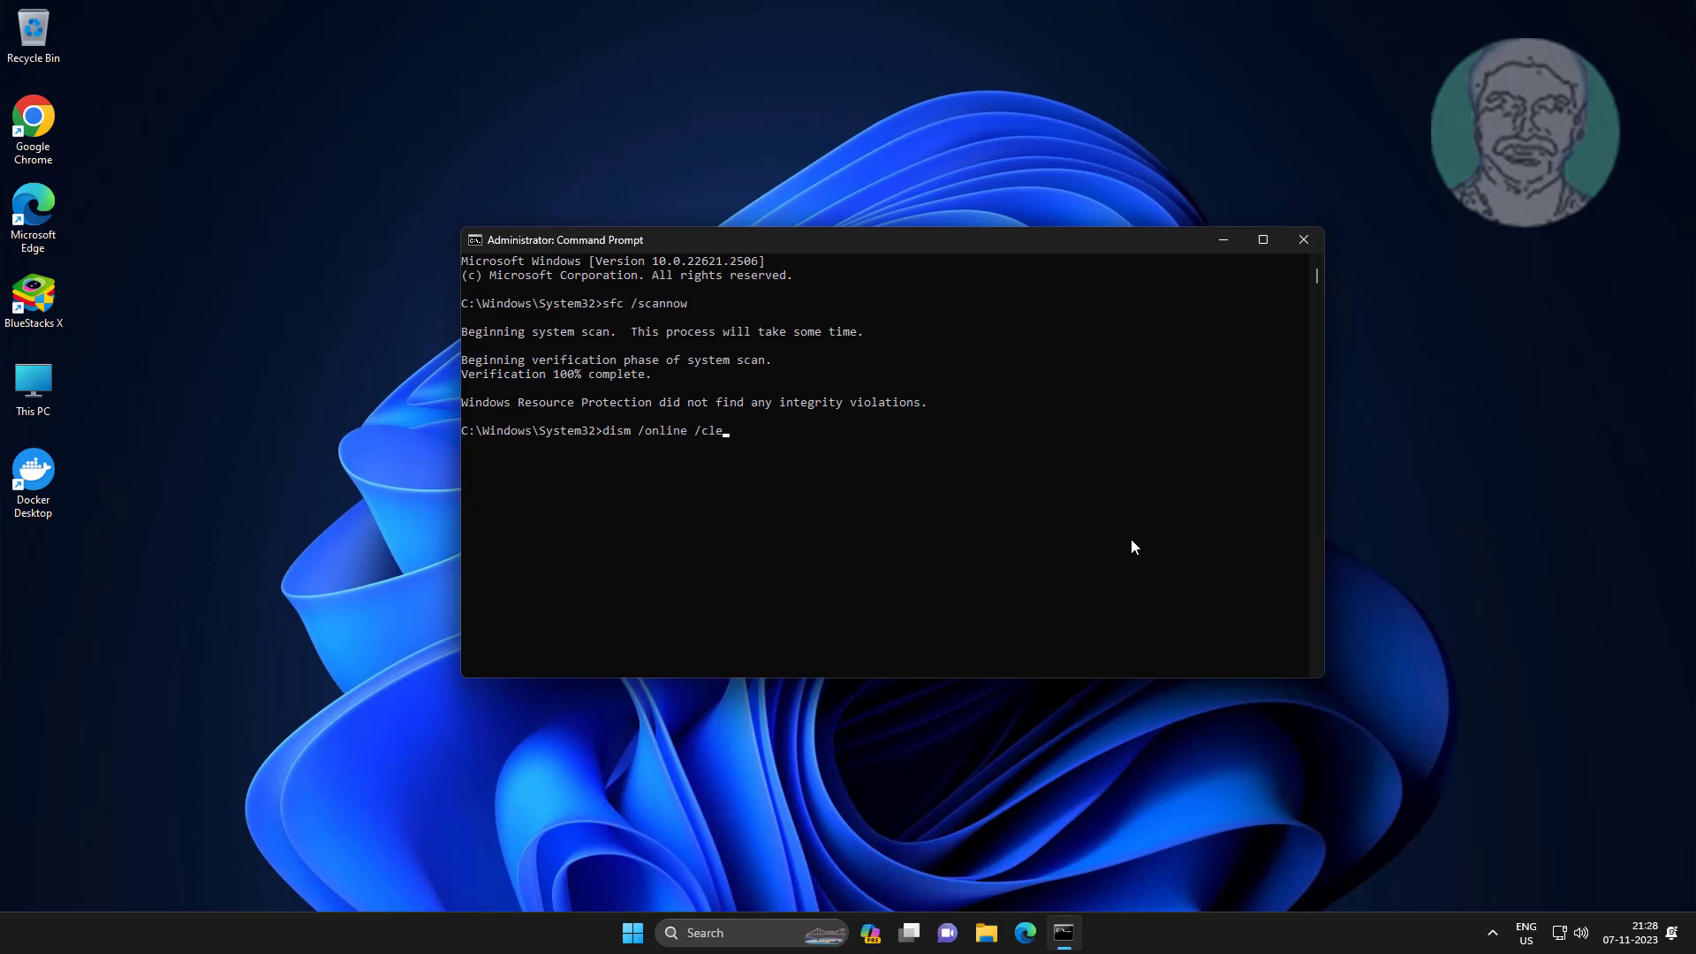
type("anup-")
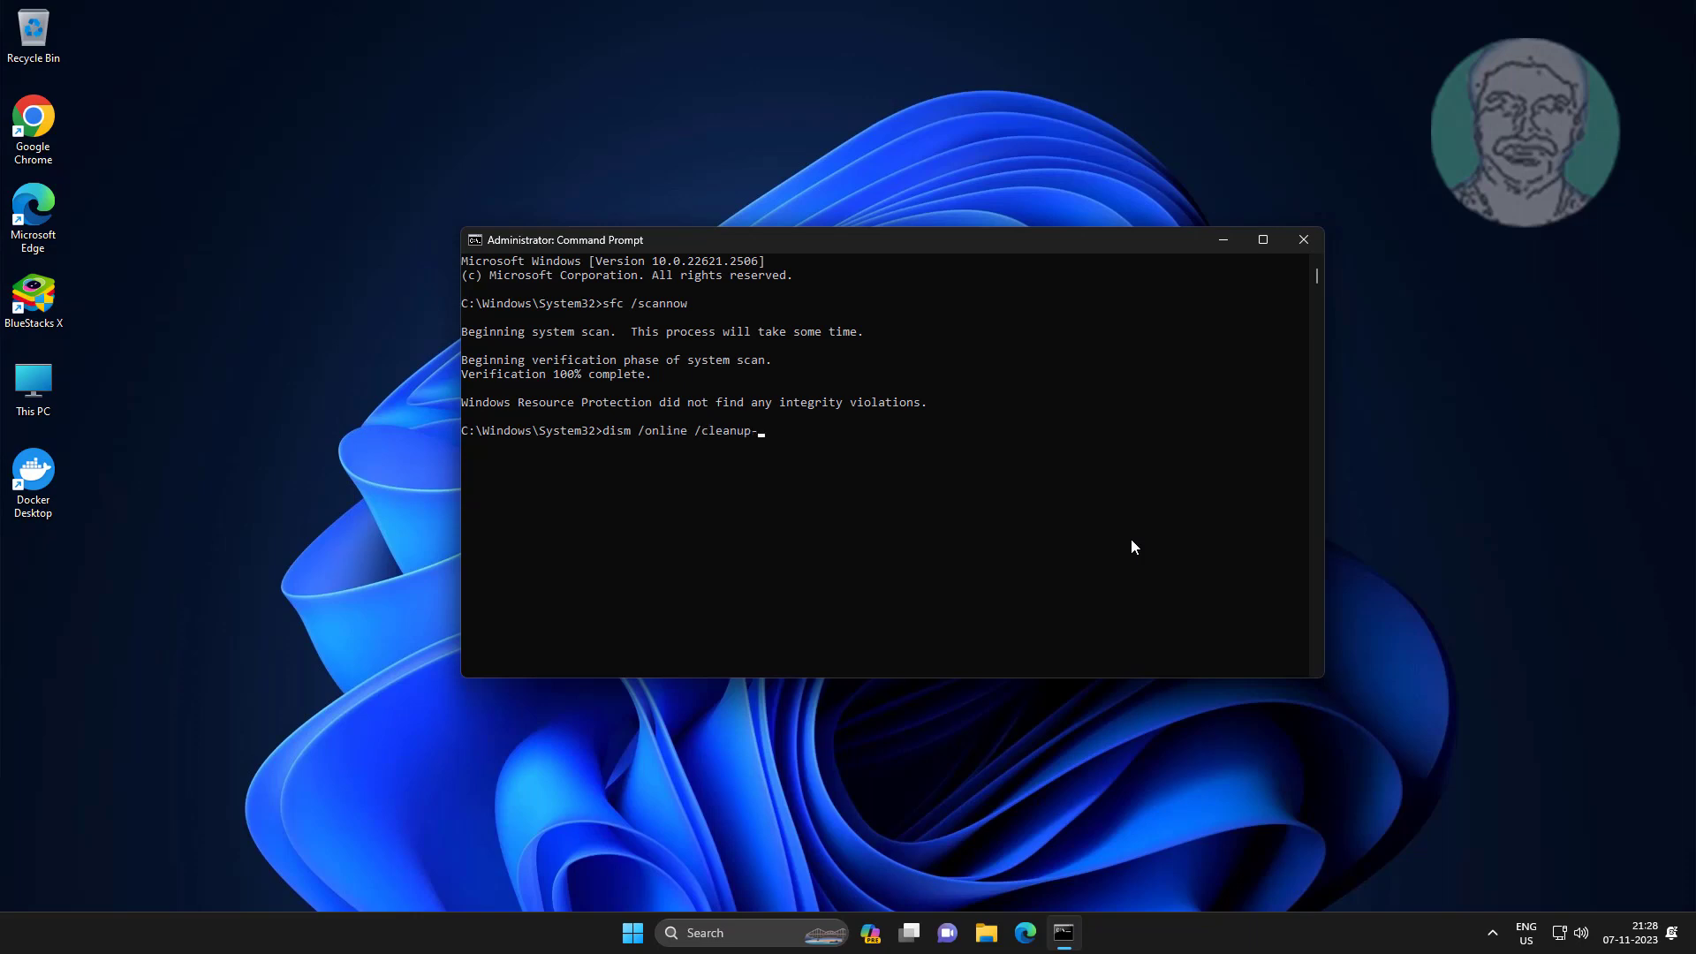
type("image /resto")
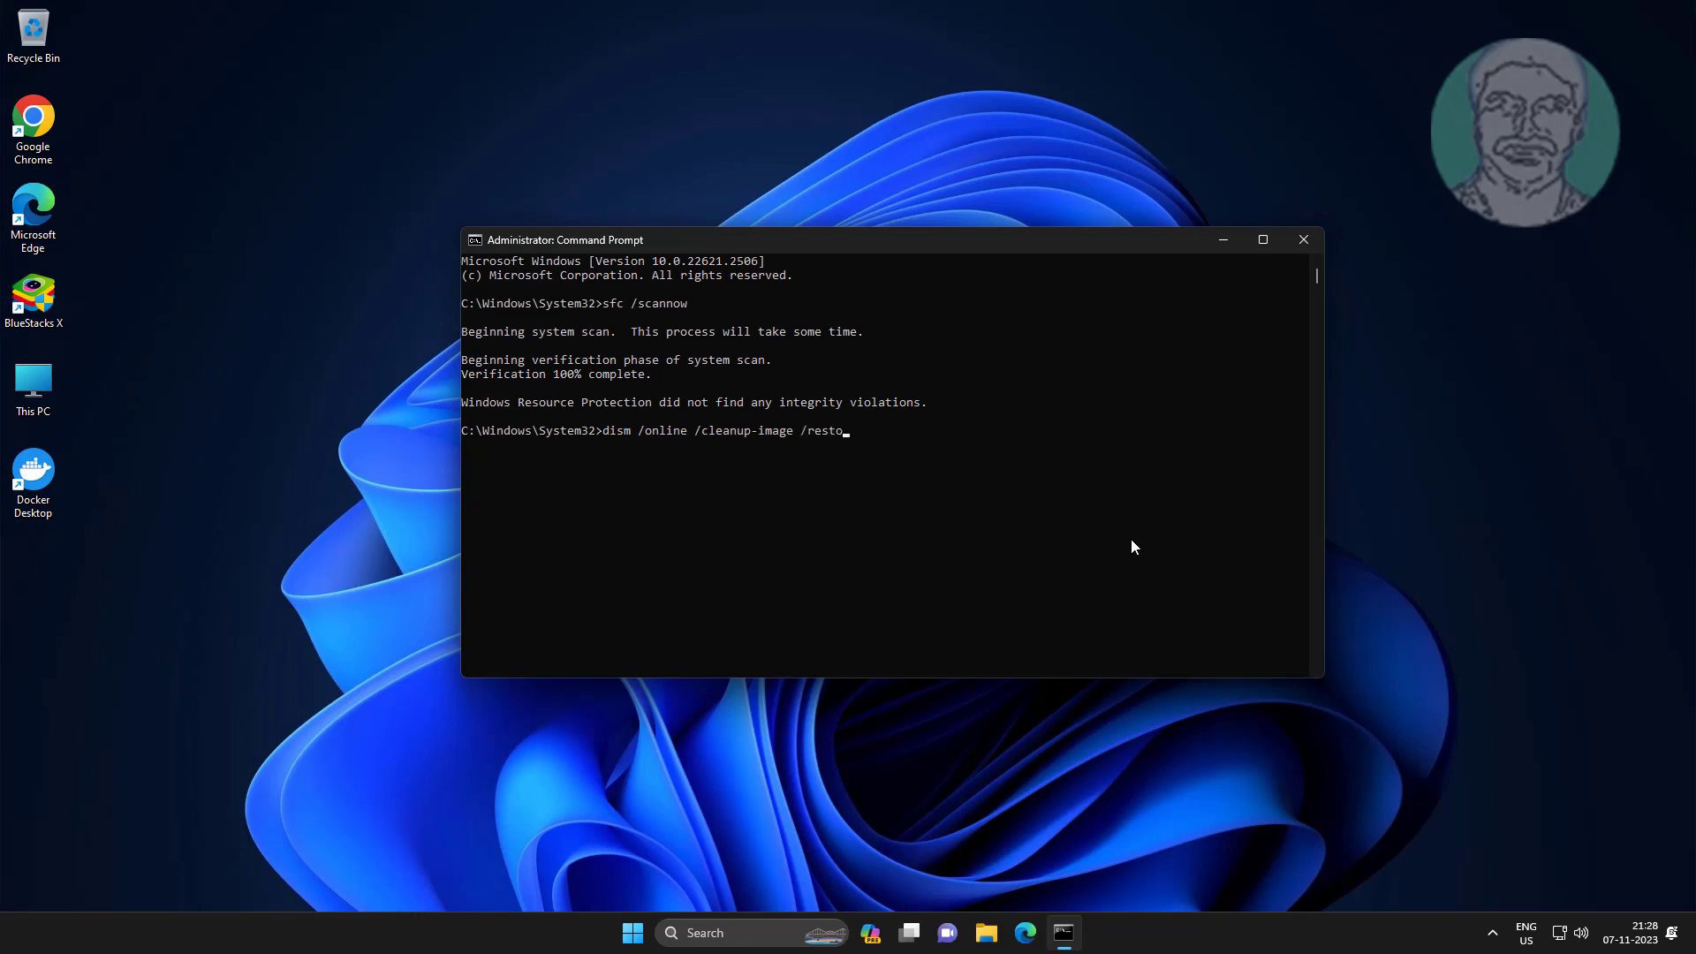
key("Enter")
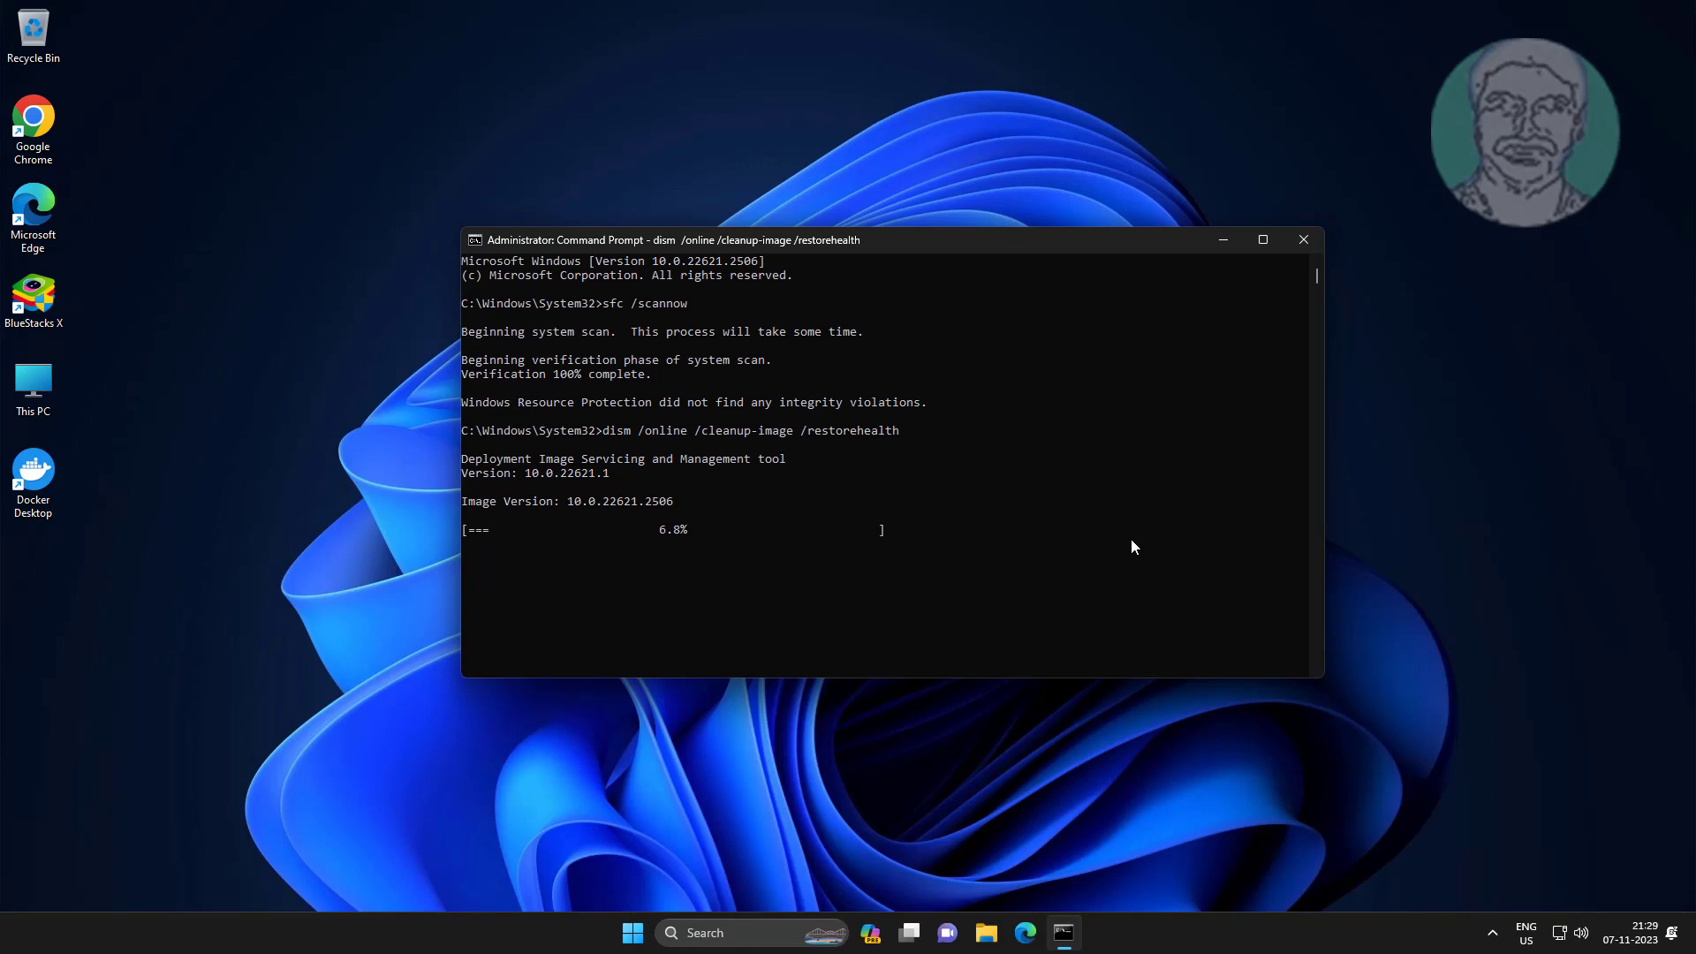
mouse_move(1348, 626)
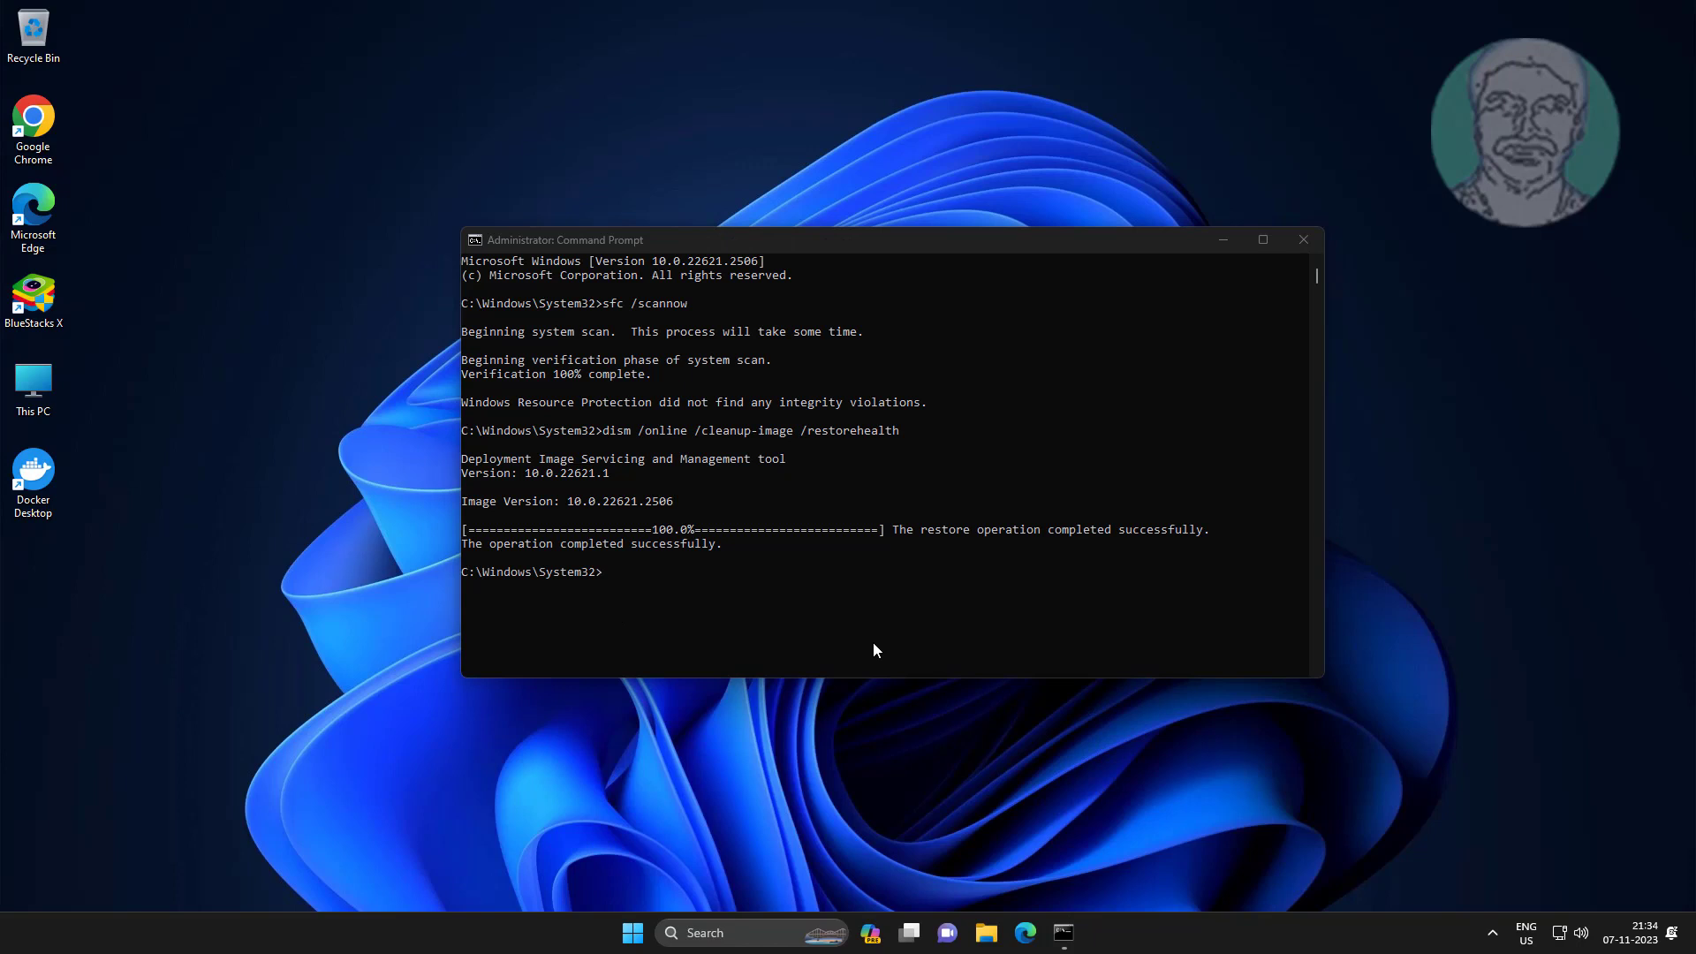
type("ex")
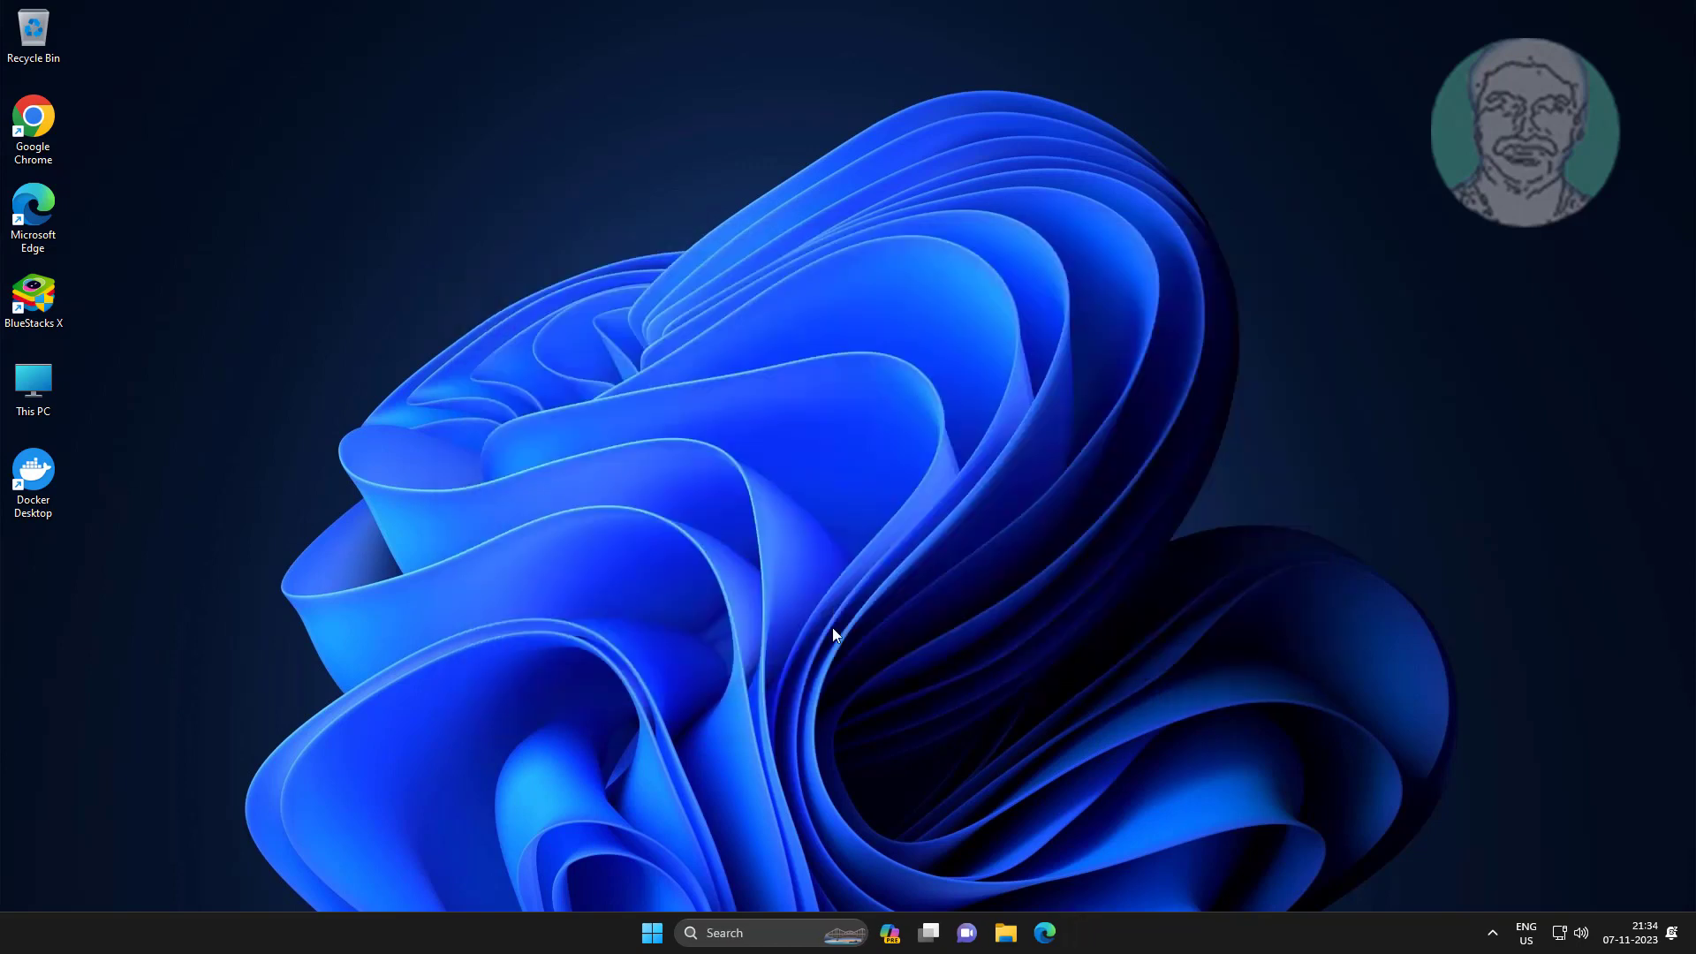
Bring up the Windows 11 Start menu from the taskbar
left_click(651, 933)
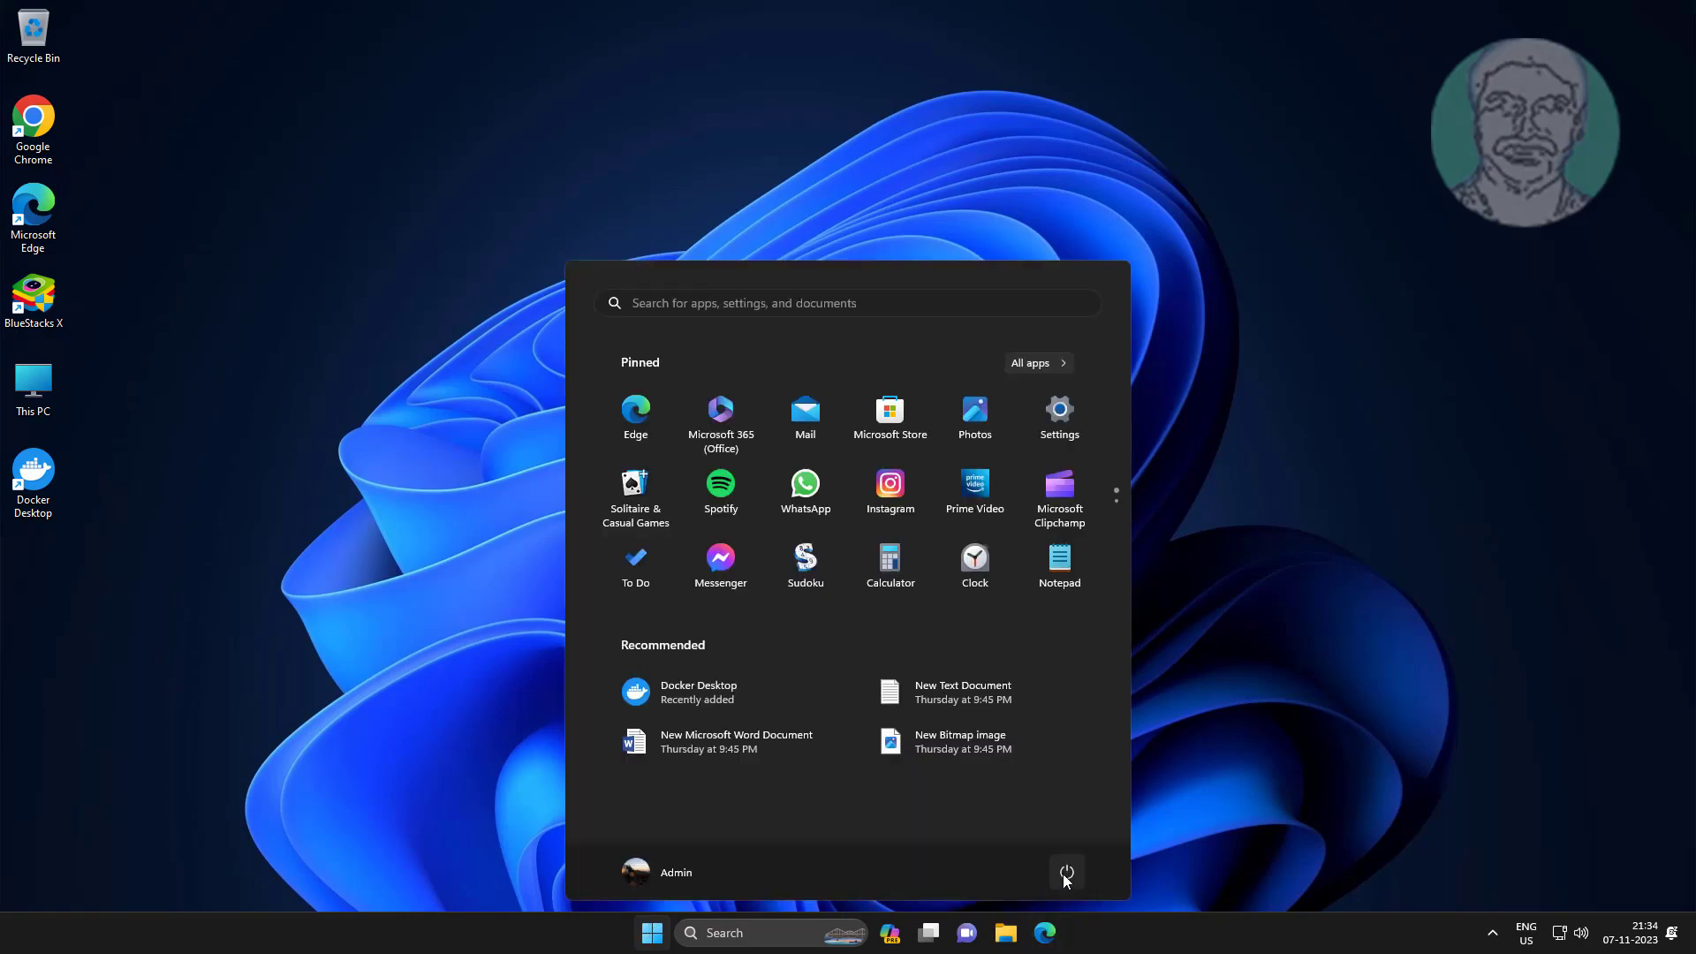